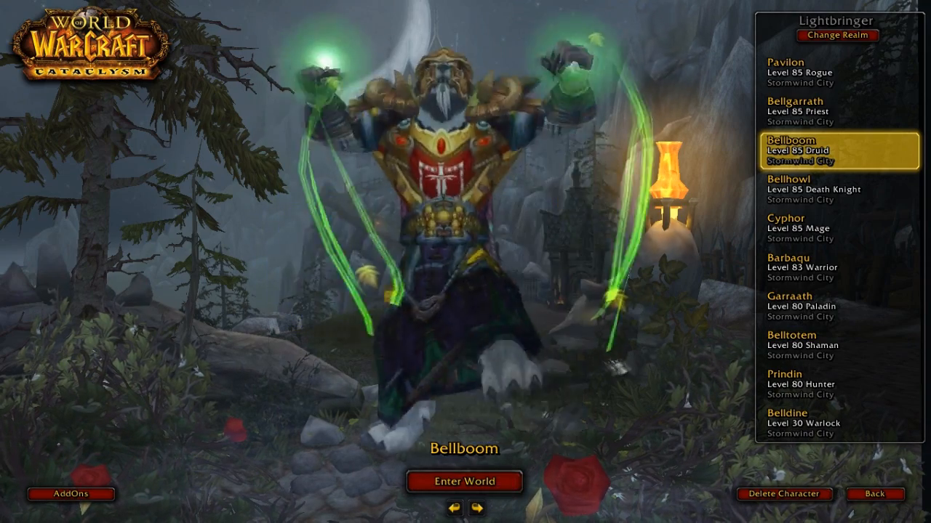
Step: Enter the game world as the level 85 Druid Bellboom
left_click(462, 481)
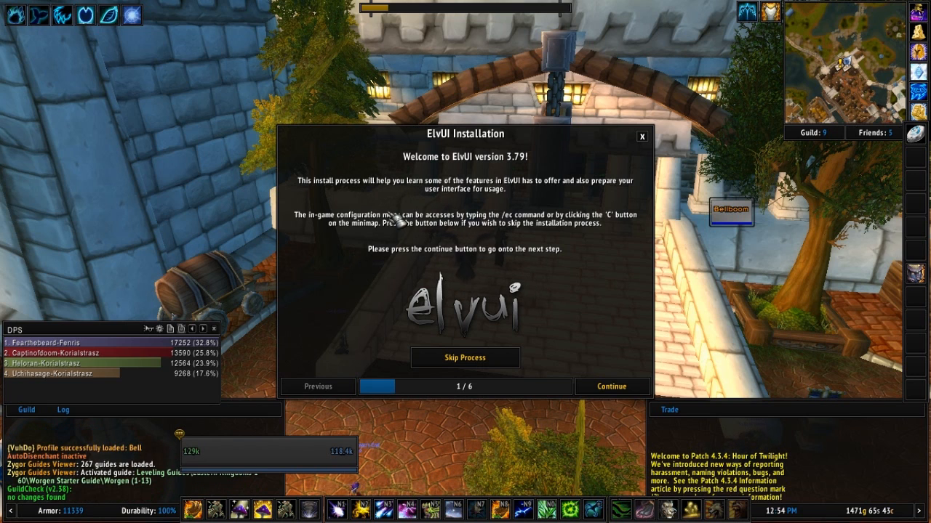
mouse_move(465, 358)
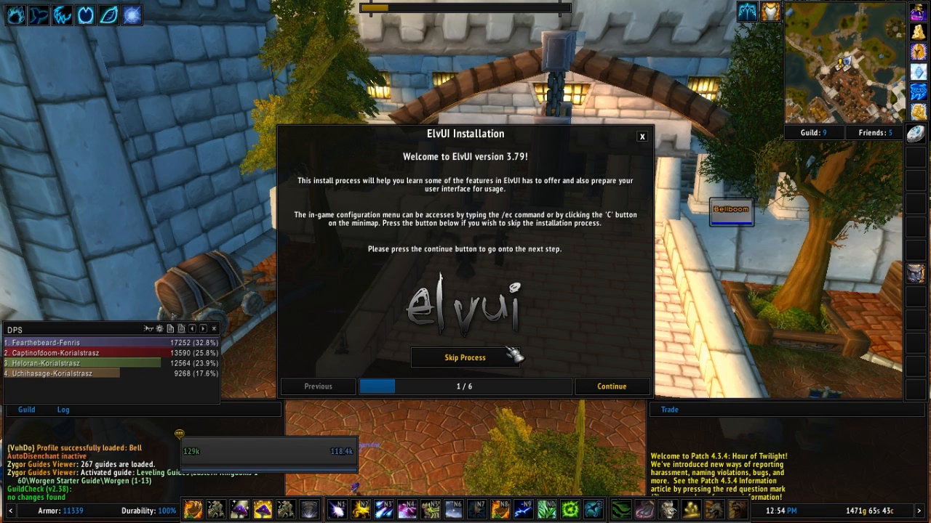
mouse_move(610, 298)
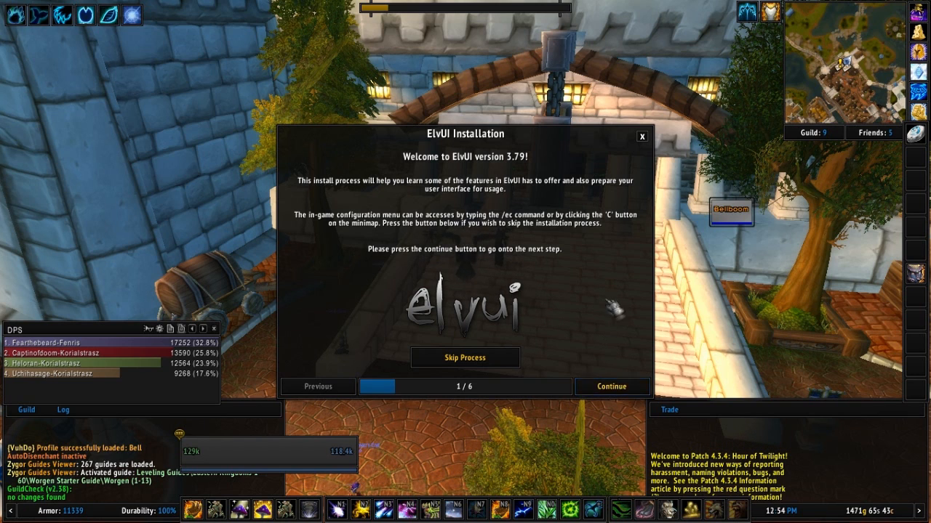
Step: Continue past the ElvUI installer welcome page to step 2, CVars
left_click(610, 386)
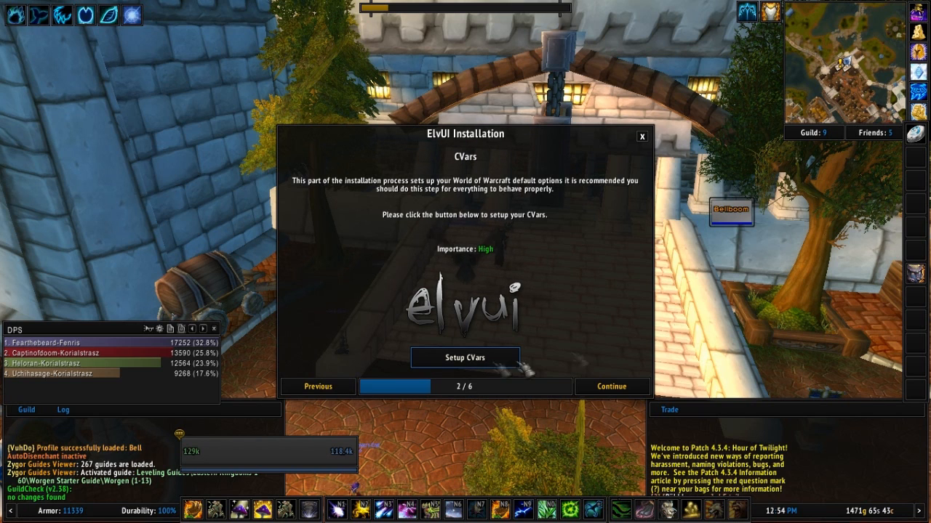
Step: Apply ElvUI's recommended CVars and chat window setup, reaching the Layout step
left_click(611, 387)
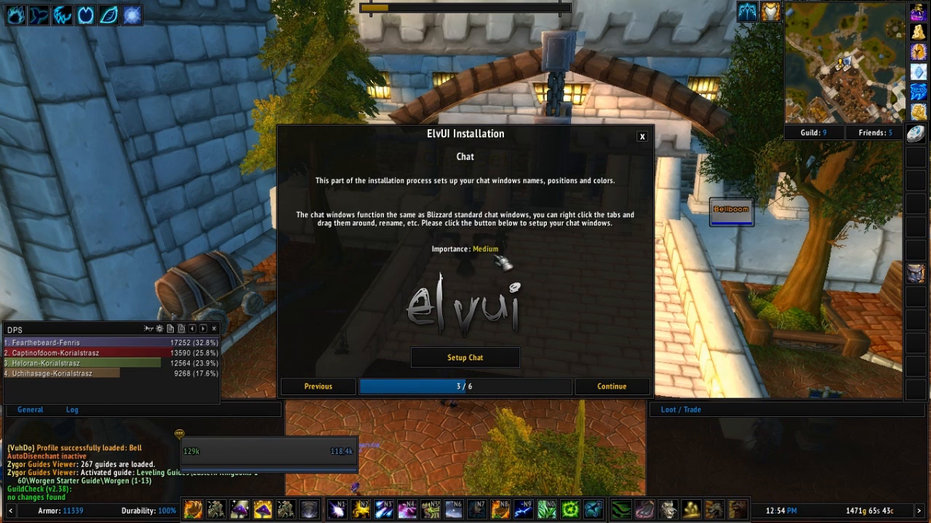
left_click(611, 387)
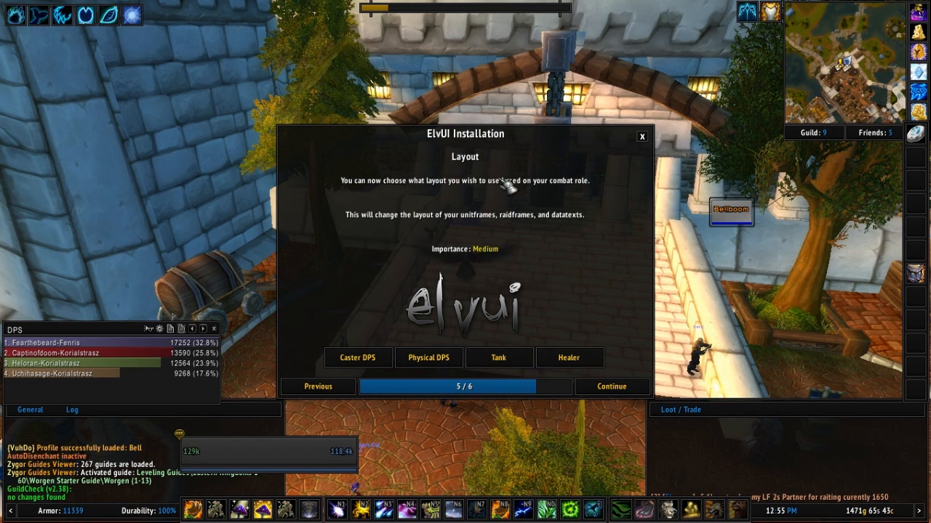
mouse_move(473, 320)
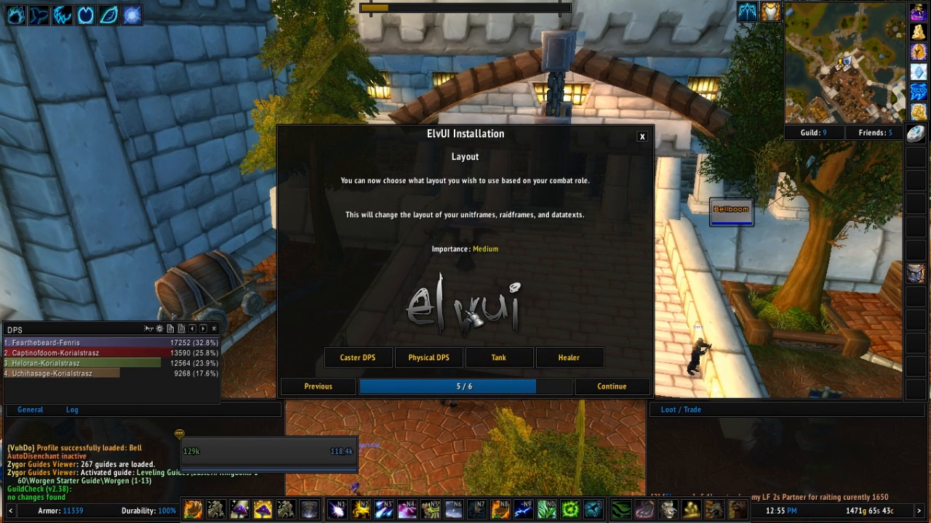
mouse_move(570, 358)
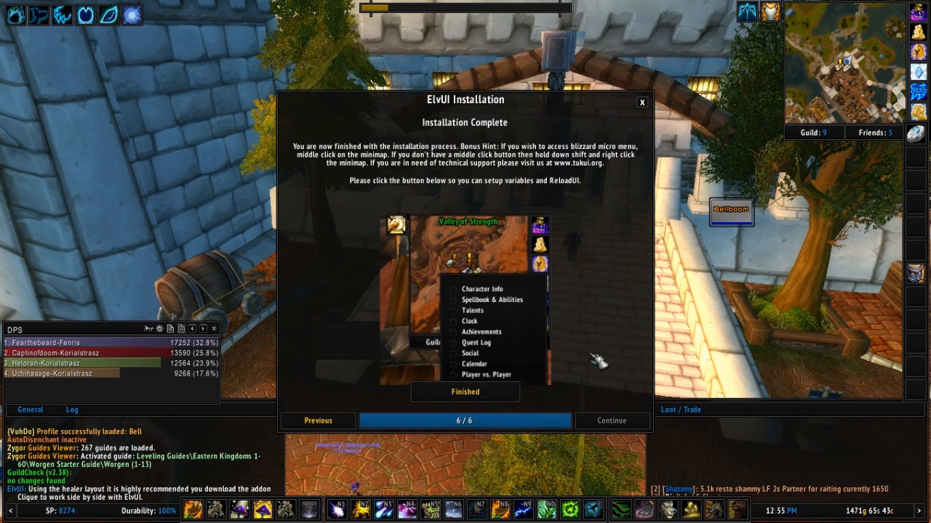
mouse_move(589, 376)
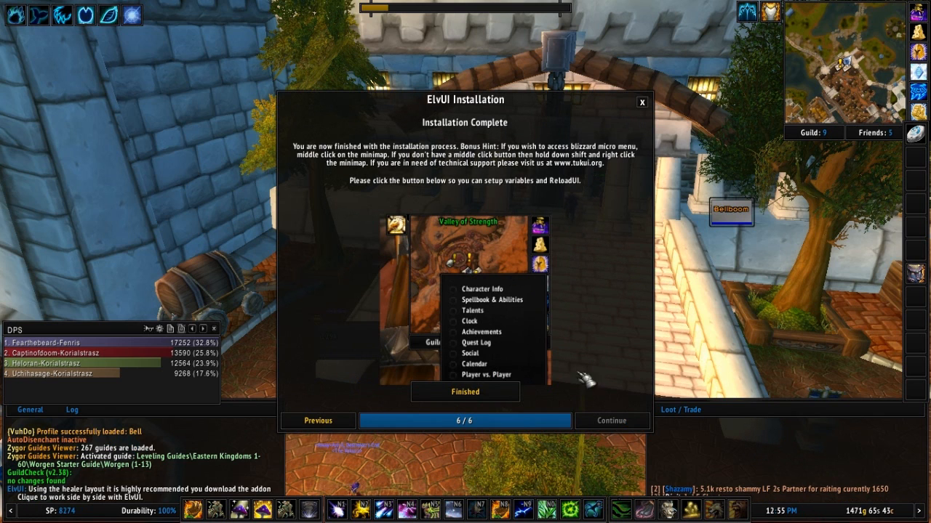
left_click(465, 392)
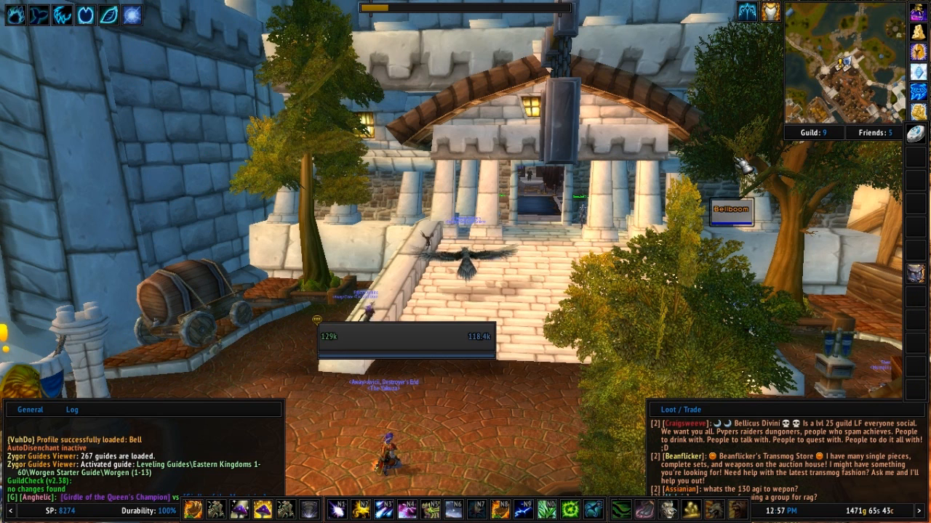
Step: Bring up the ElvUI configuration window with the /ec chat command
type("/ec")
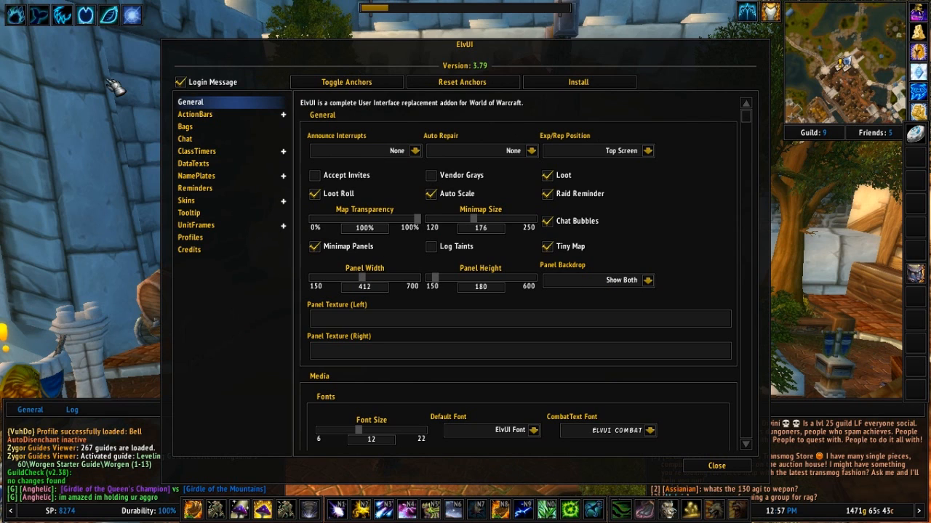
mouse_move(346, 82)
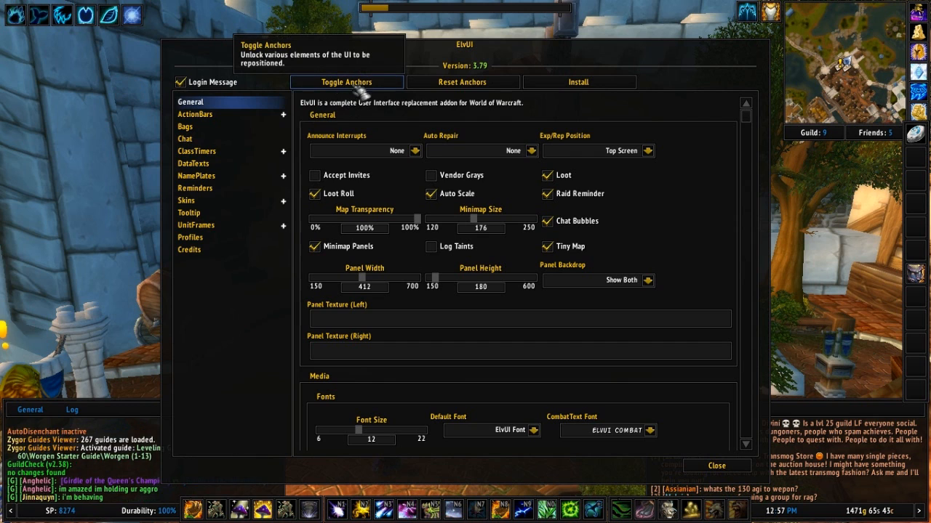
Step: Unlock ElvUI's movers via Toggle Anchors so every frame shows as an anchor
left_click(346, 81)
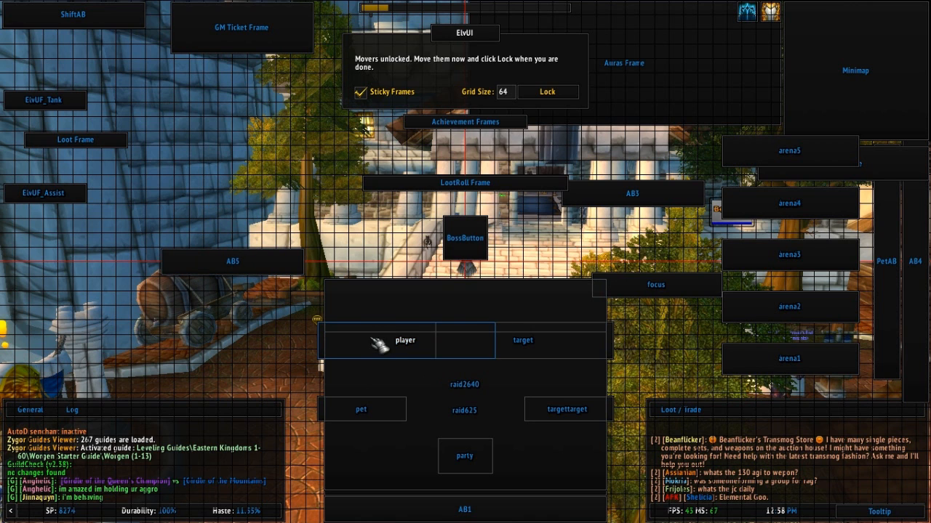
mouse_move(535, 340)
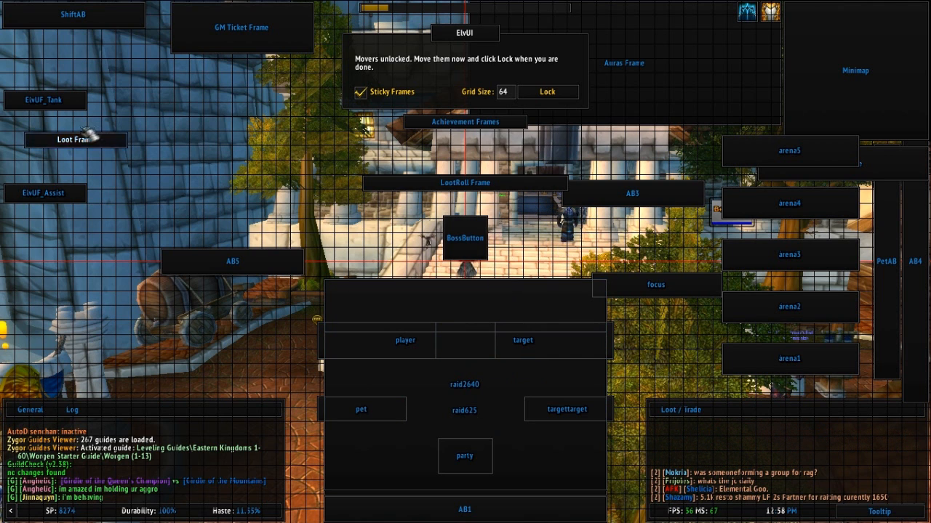
mouse_move(535, 317)
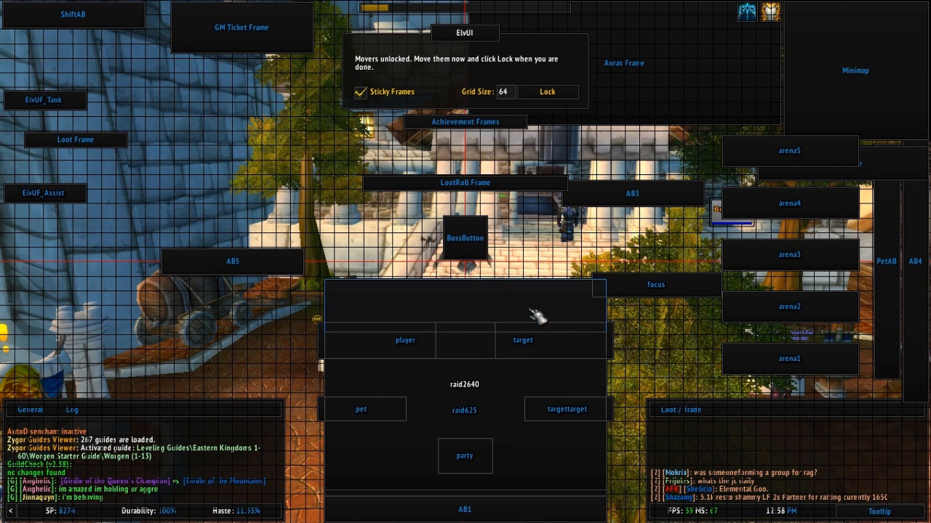
mouse_move(186, 95)
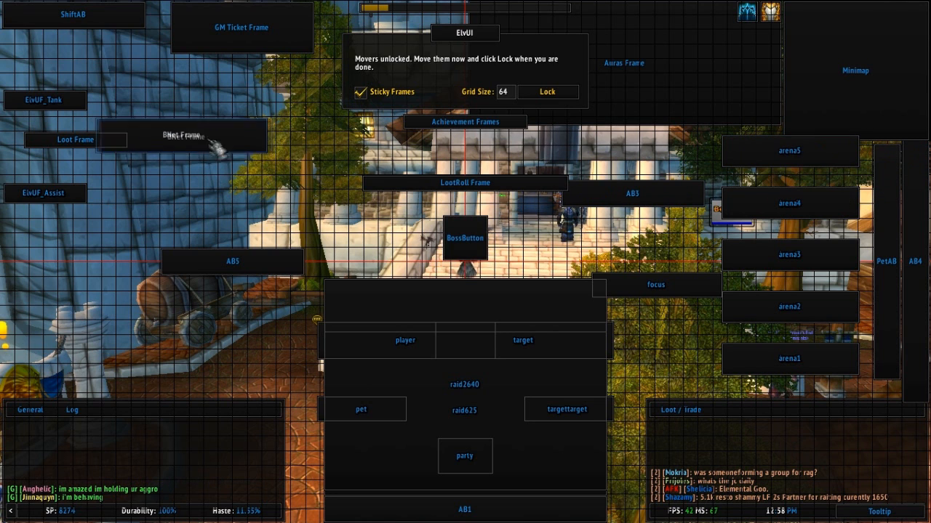
Step: Move a frame beside the GM Ticket Frame, reposition the ShiftAB bar, and lock the movers
left_click_drag(182, 137, 227, 70)
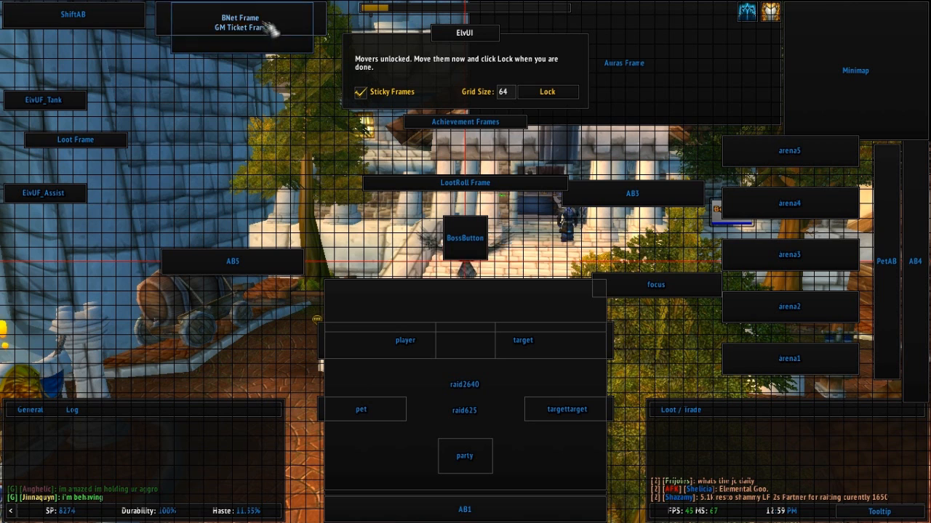
mouse_move(181, 102)
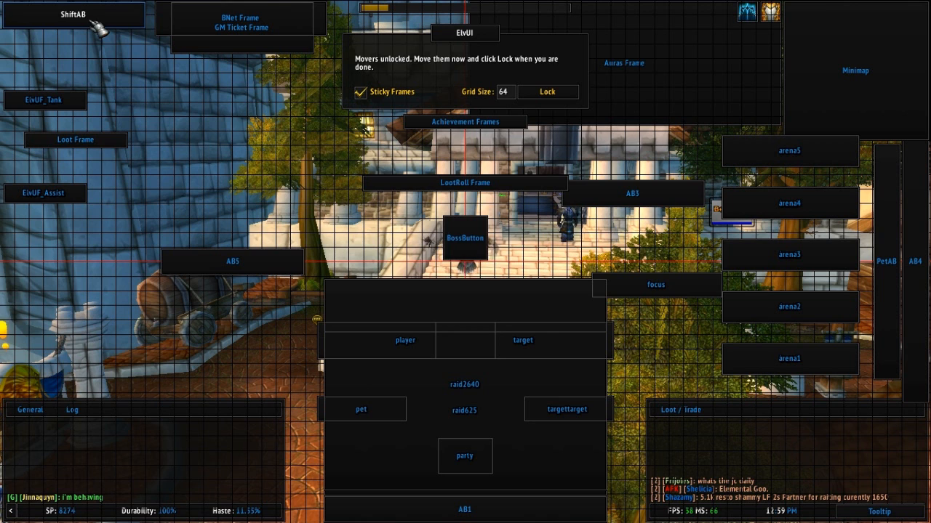
left_click_drag(73, 15, 256, 160)
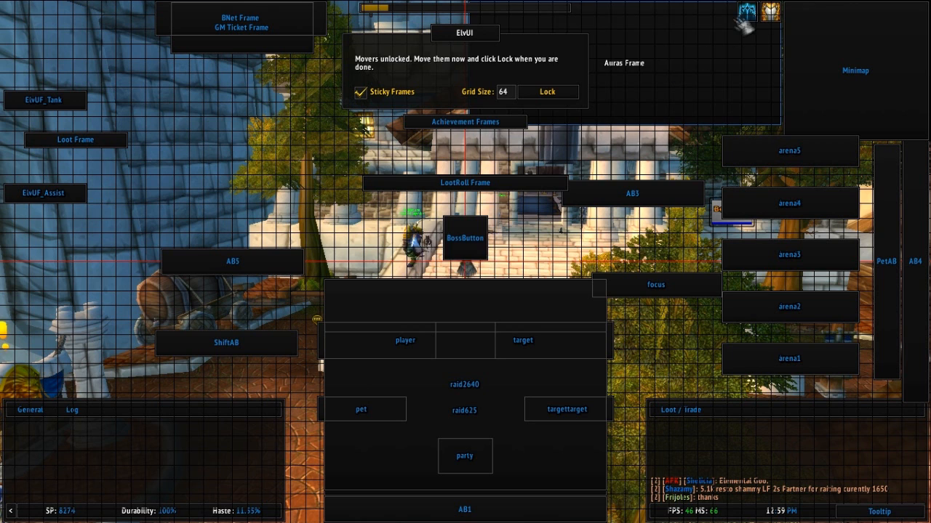
mouse_move(762, 12)
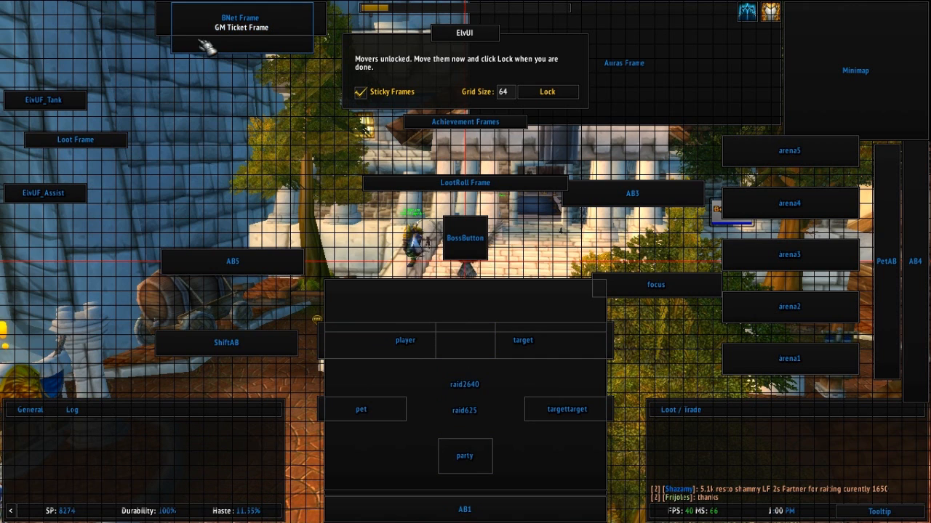
mouse_move(279, 256)
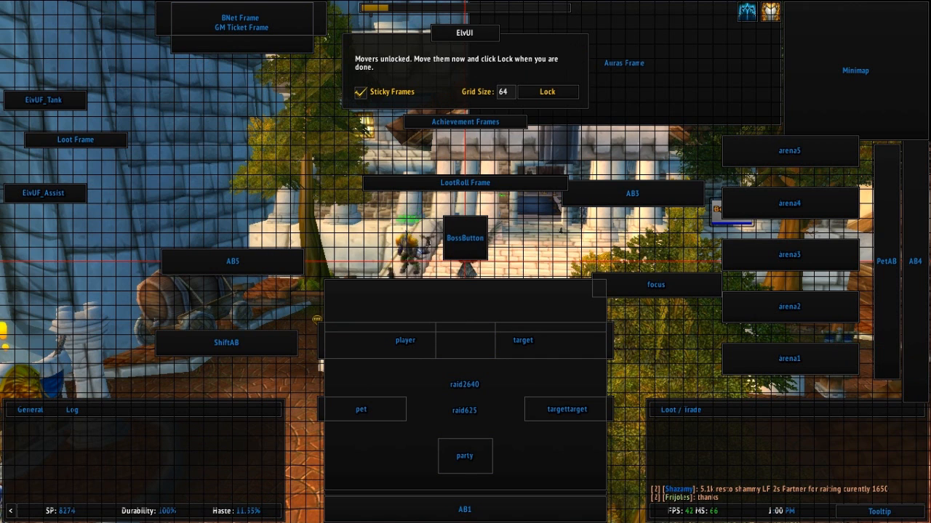
mouse_move(547, 92)
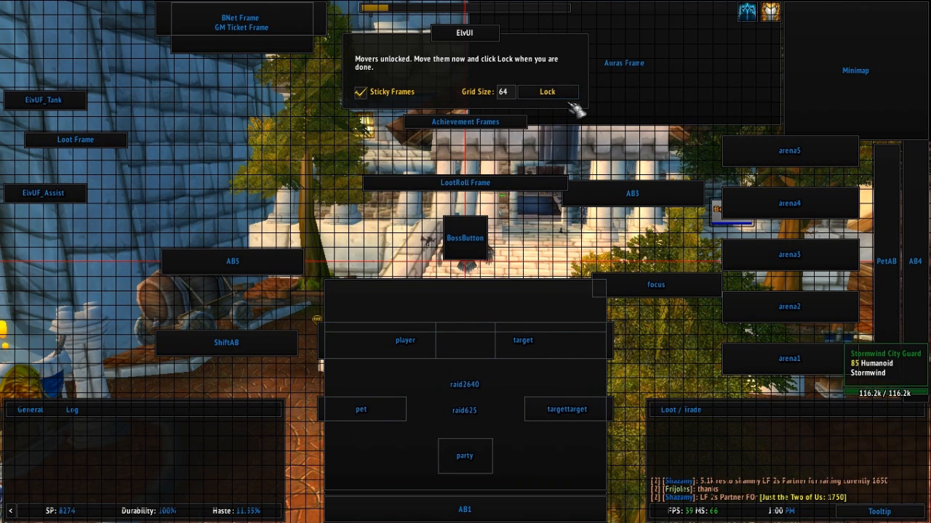
left_click(547, 91)
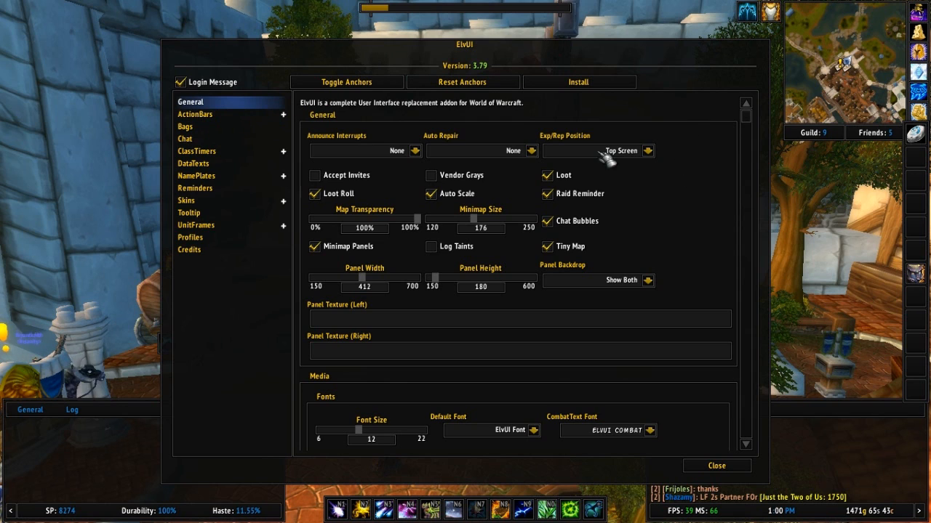
mouse_move(448, 80)
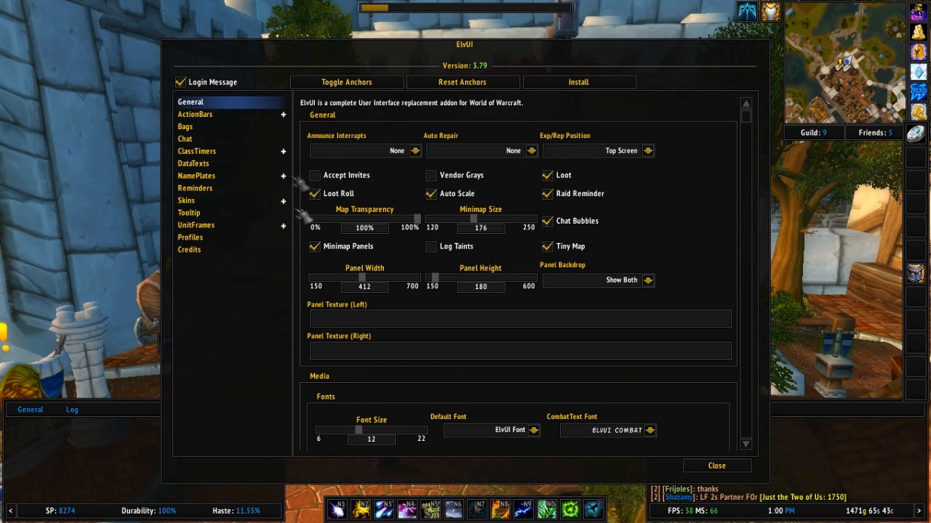
mouse_move(349, 138)
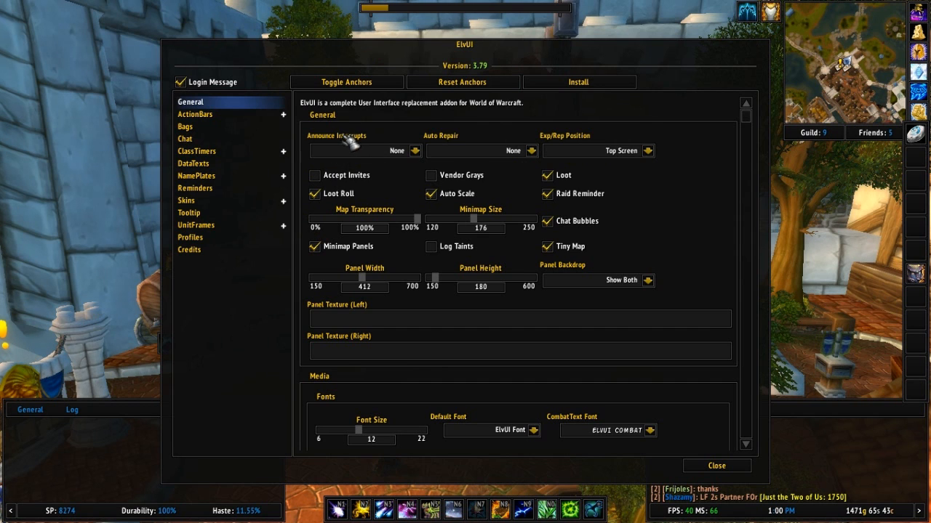
mouse_move(422, 164)
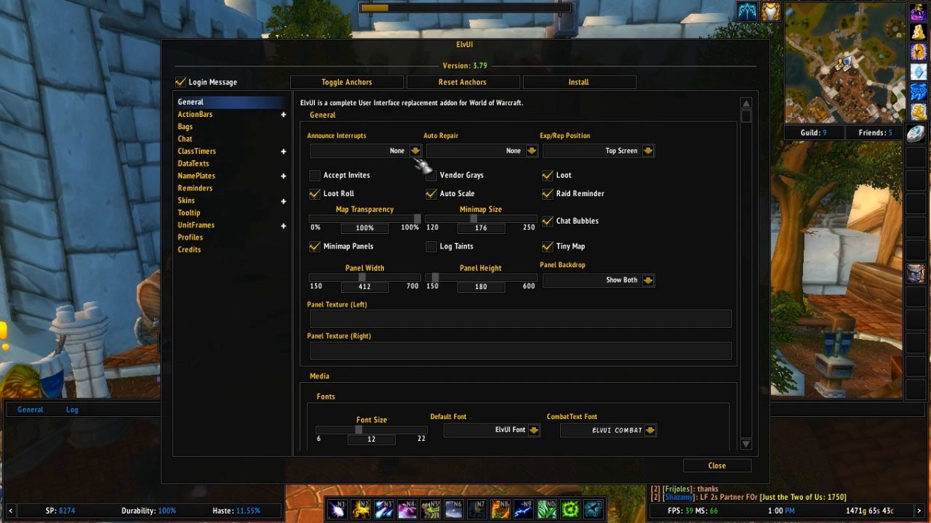
Step: Browse the Auto Repair choices and keep automatic repairs set to None
left_click(415, 149)
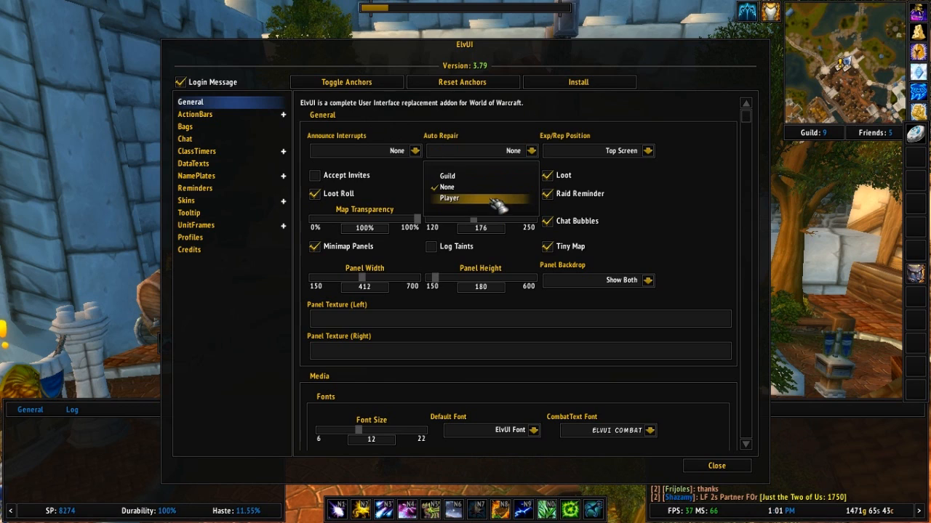
mouse_move(447, 176)
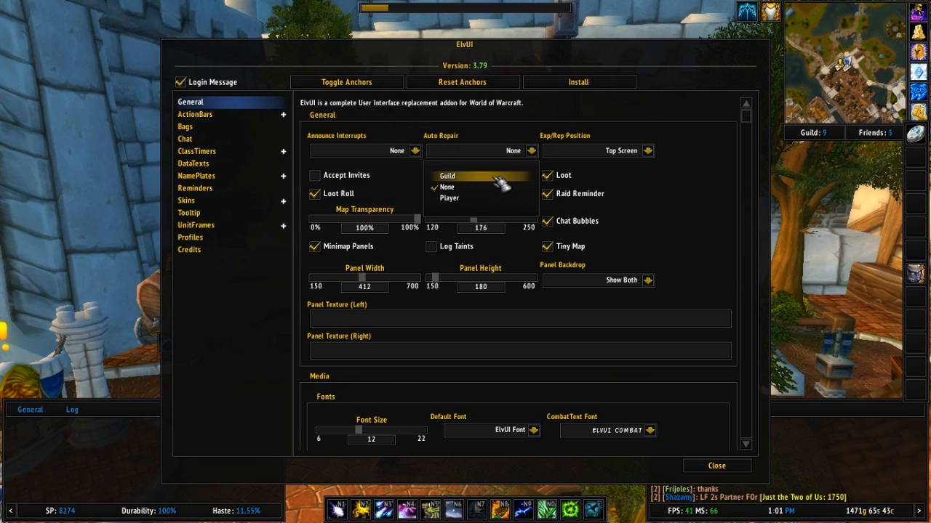
mouse_move(480, 198)
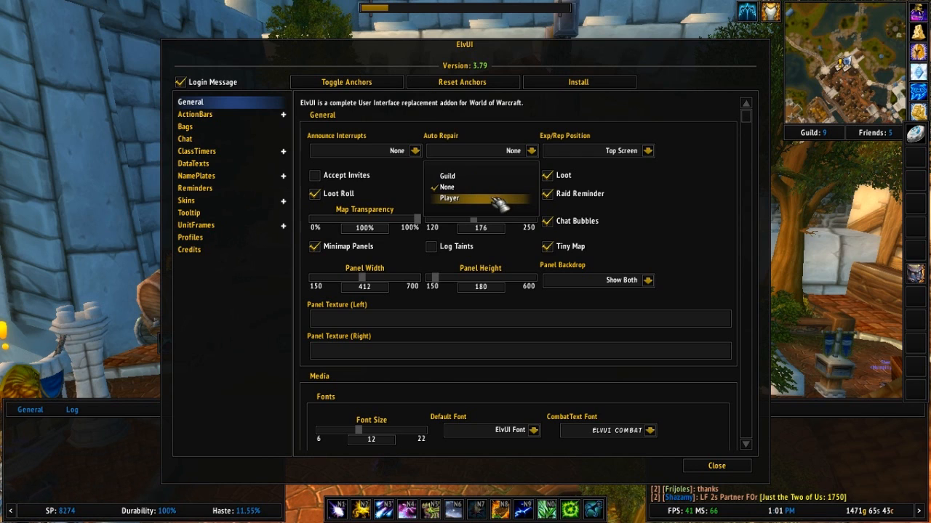
left_click(451, 198)
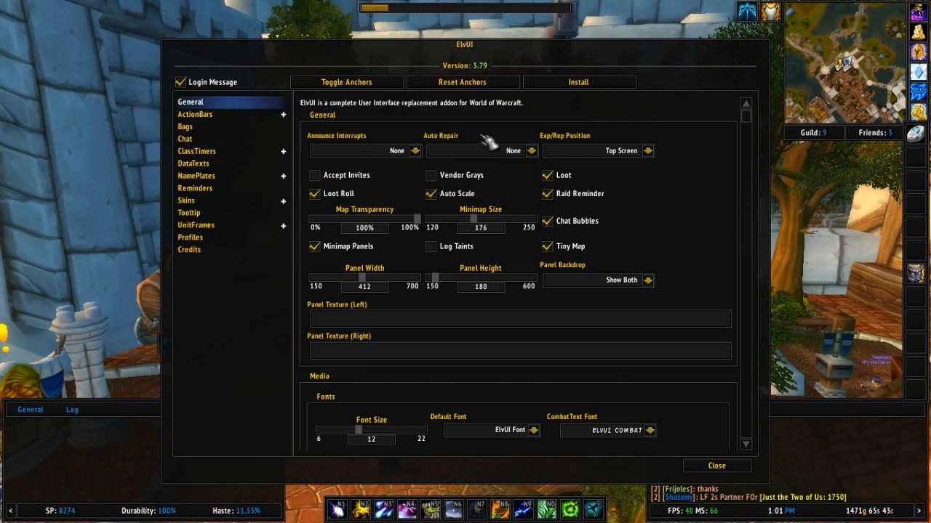
mouse_move(536, 104)
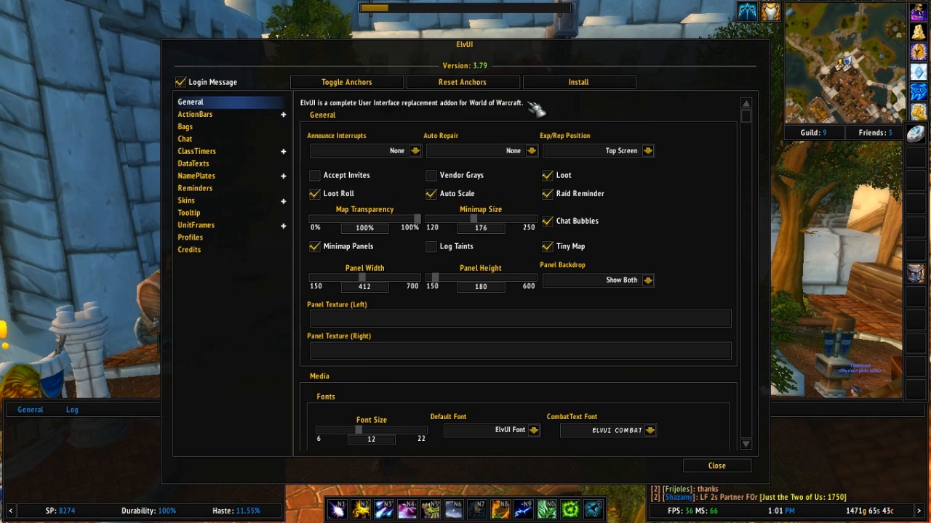
mouse_move(454, 175)
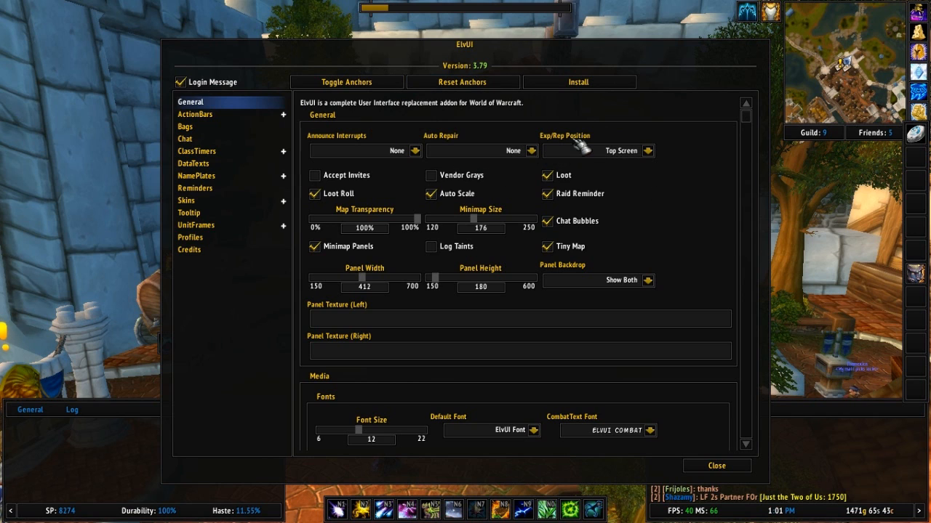
mouse_move(465, 7)
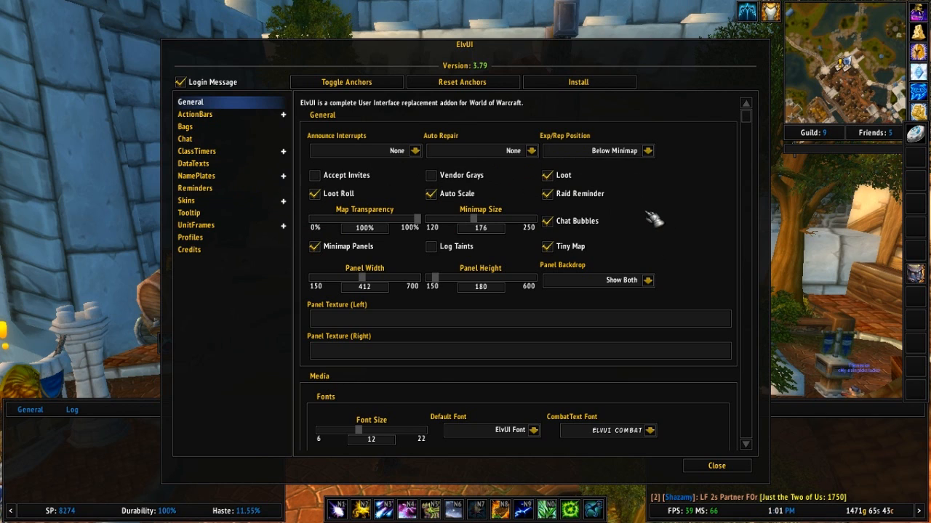
mouse_move(547, 194)
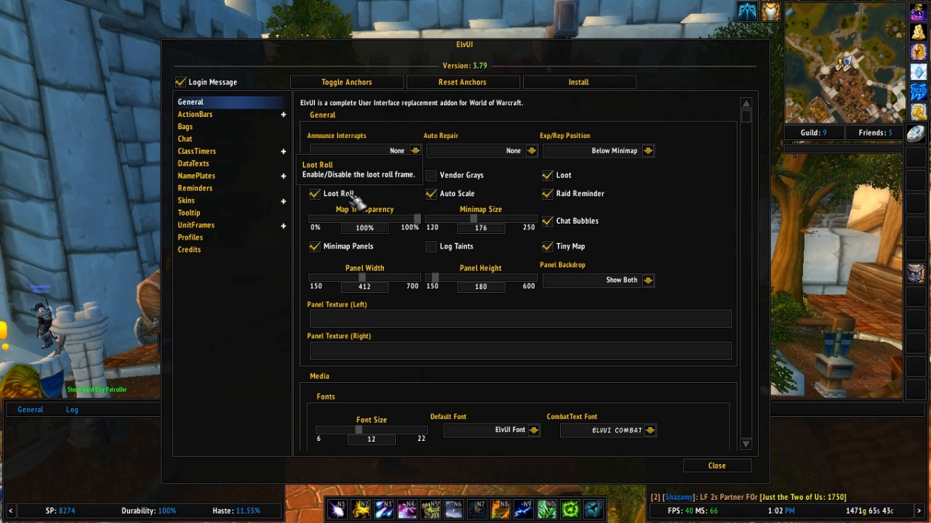
mouse_move(356, 204)
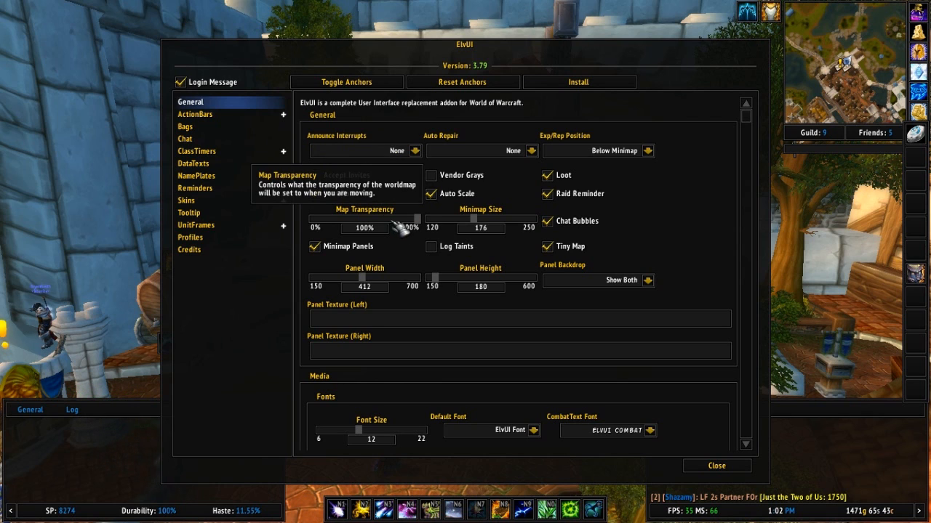
Step: Reduce the Minimap Size slider from 176 to 145
left_click_drag(398, 226, 393, 227)
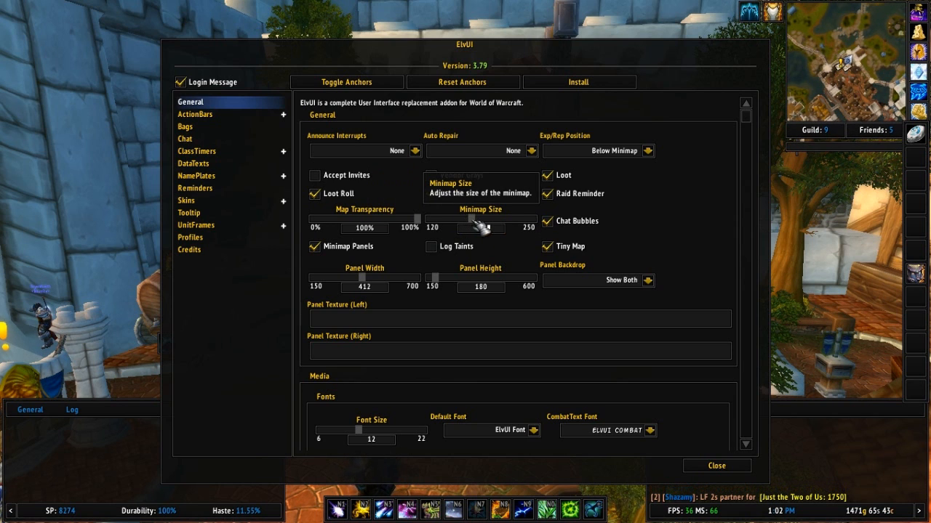
left_click_drag(467, 229, 483, 229)
type("148")
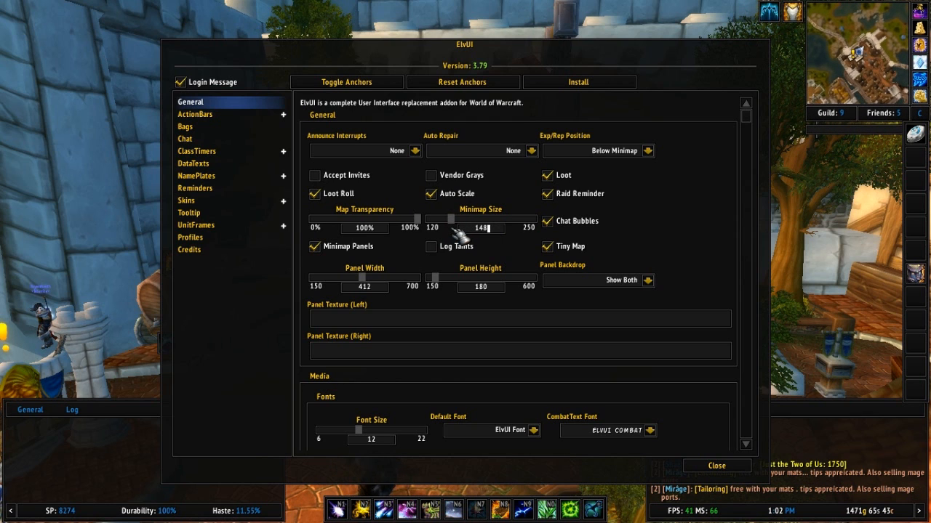
left_click_drag(480, 218, 473, 218)
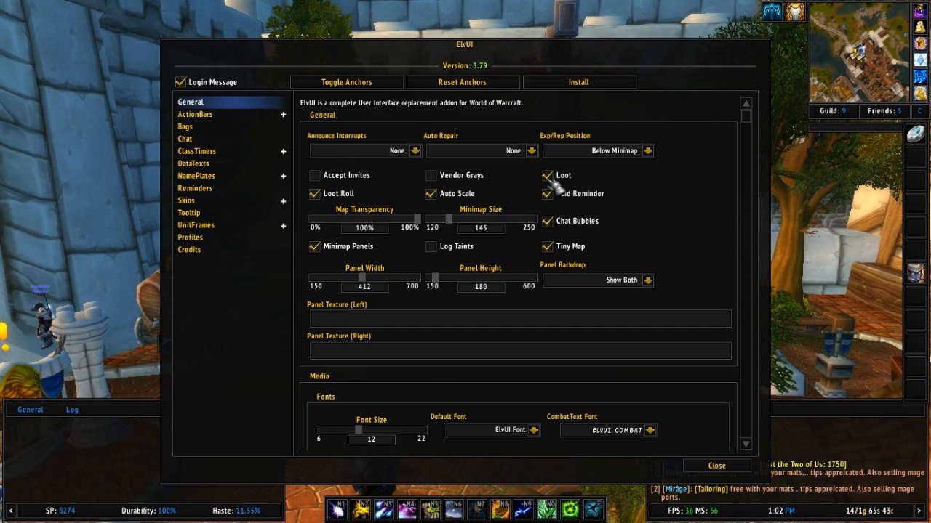
mouse_move(567, 221)
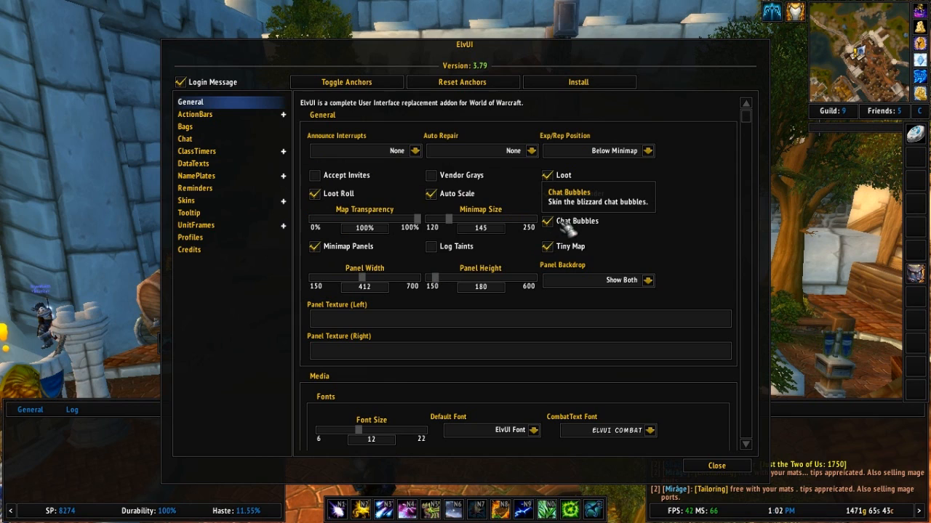
mouse_move(567, 231)
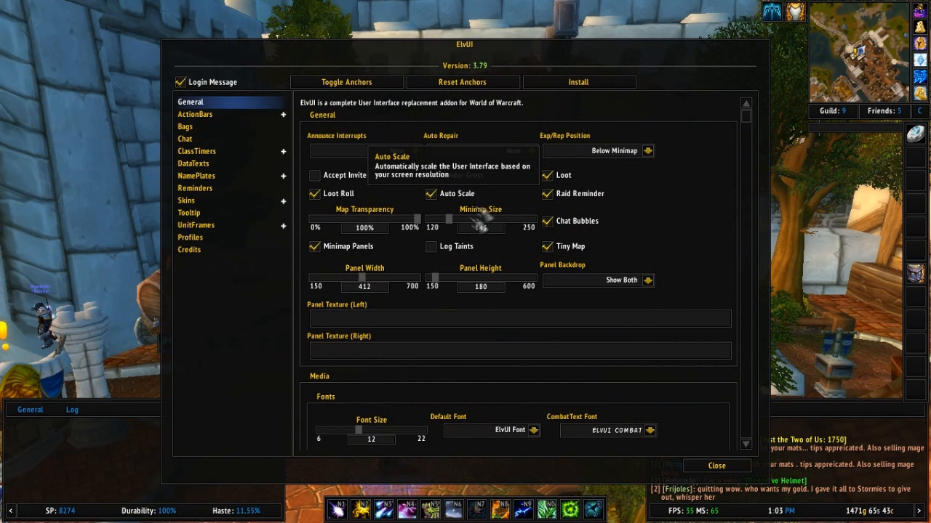
mouse_move(430, 247)
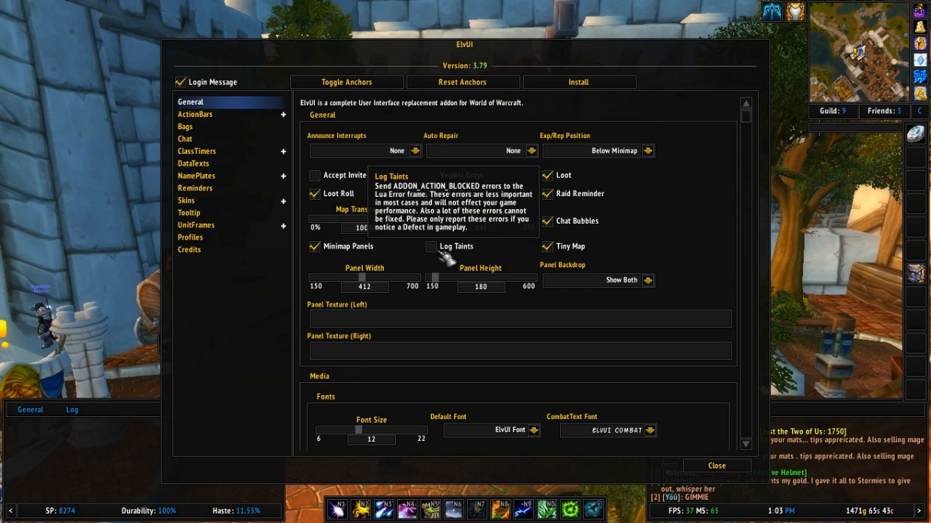
Step: Switch on Log Taints, leaving Chat Bubbles and Raid Reminder enabled
left_click(430, 247)
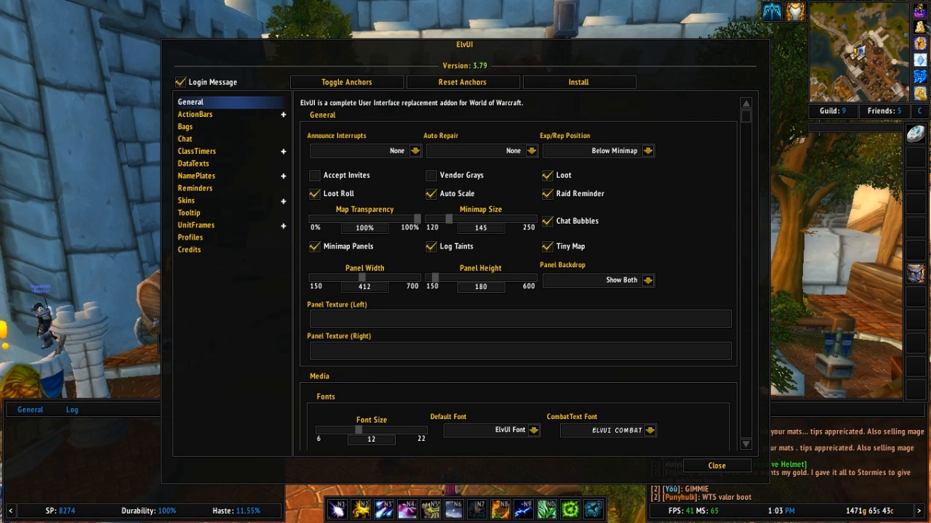
mouse_move(314, 247)
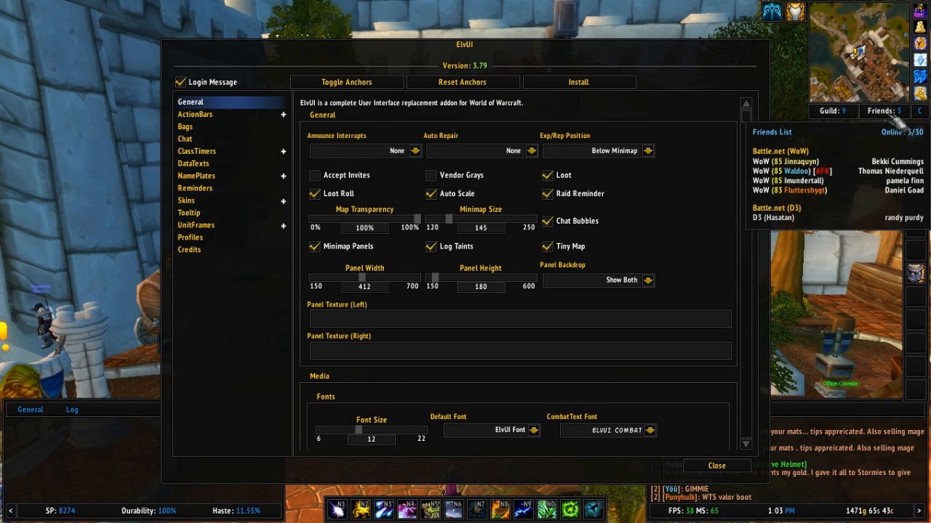
mouse_move(323, 250)
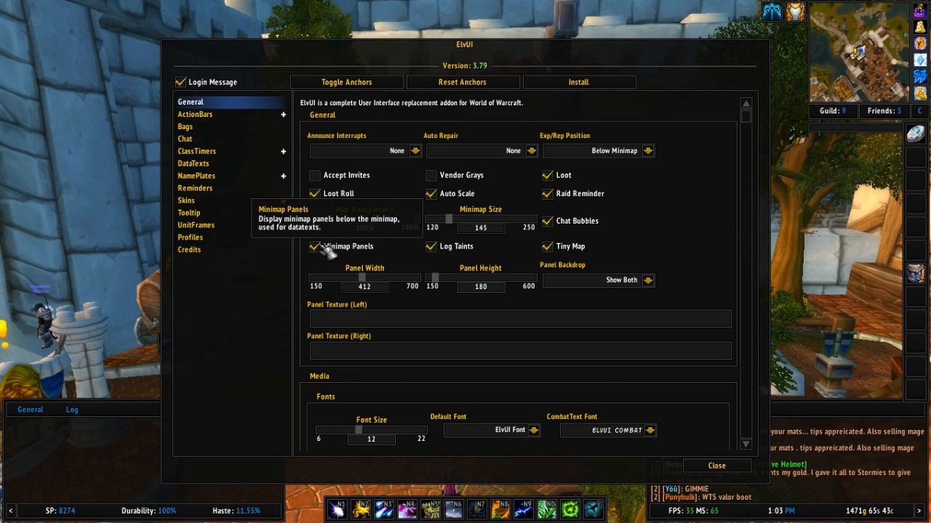
left_click(314, 245)
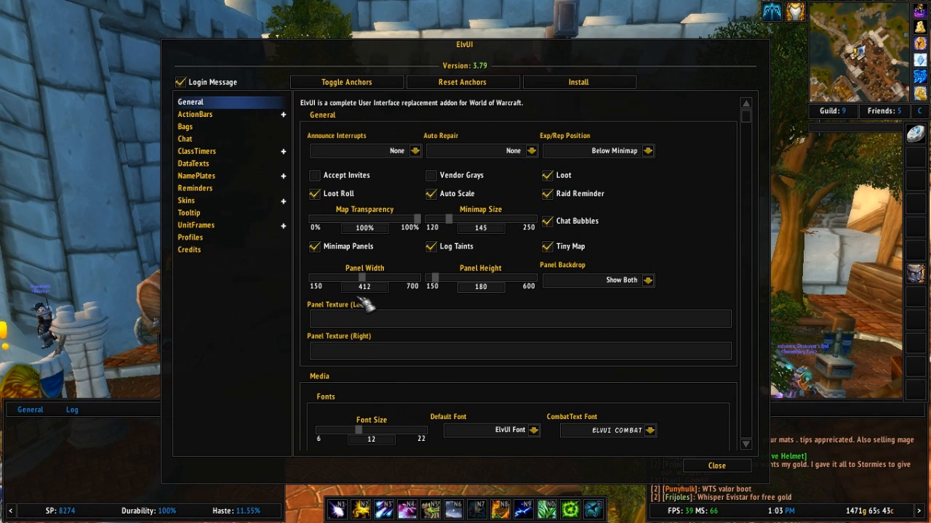
mouse_move(314, 247)
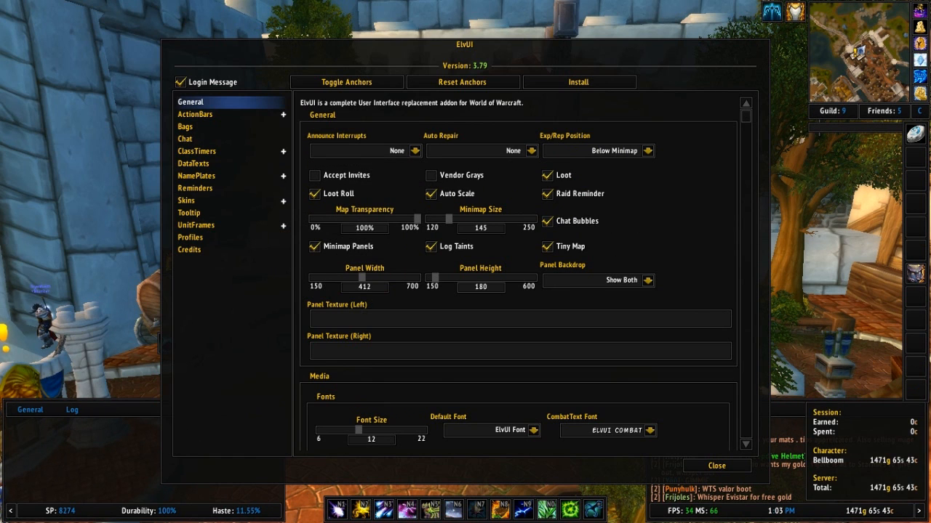
Step: Set Panel Width to 345 and Panel Height to 170, keeping Panel Backdrop Show Both
left_click_drag(381, 278, 415, 278)
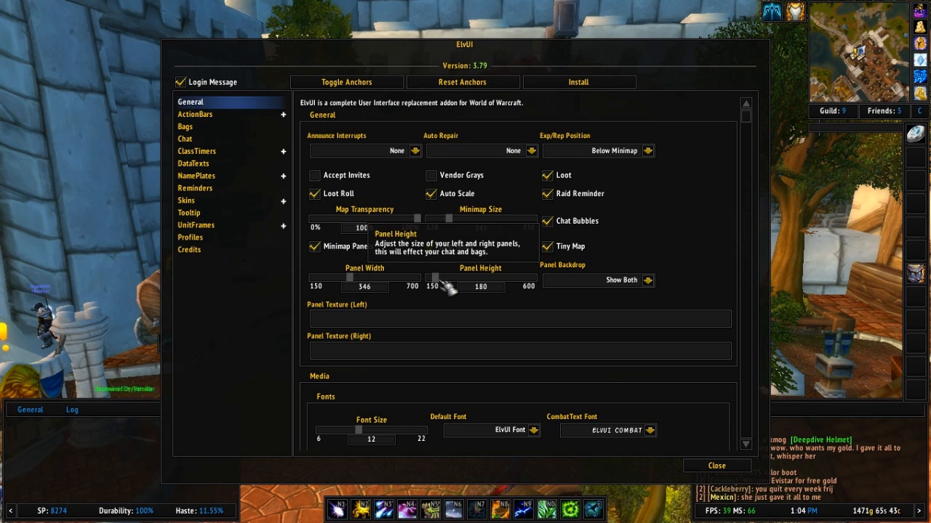
left_click_drag(436, 276, 435, 276)
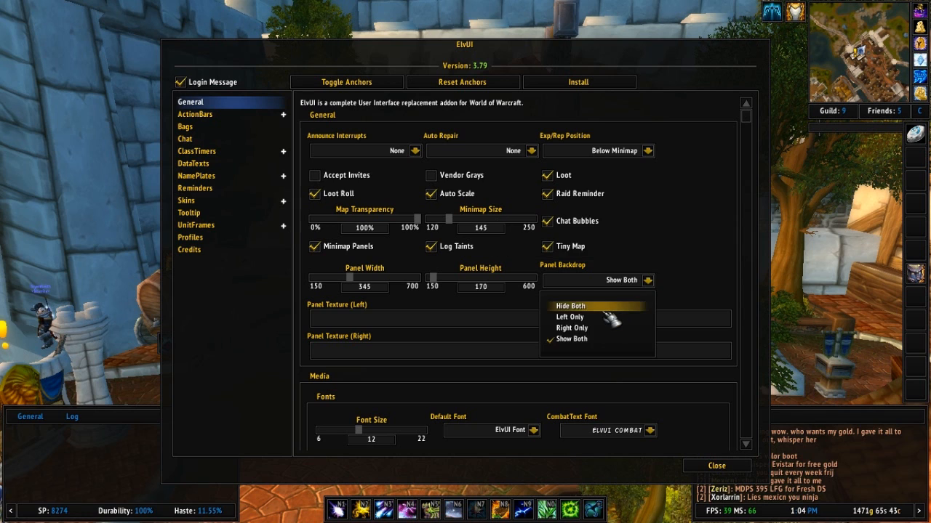
left_click(570, 306)
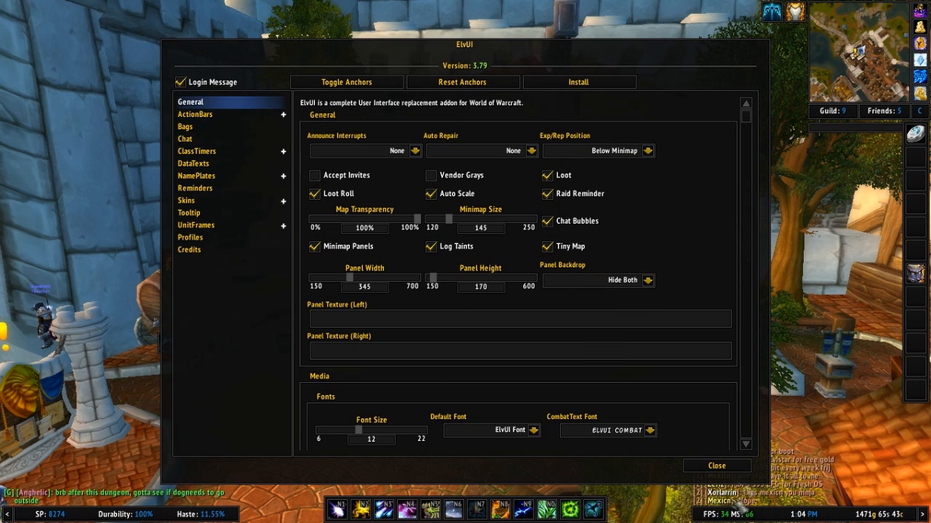
left_click(646, 279)
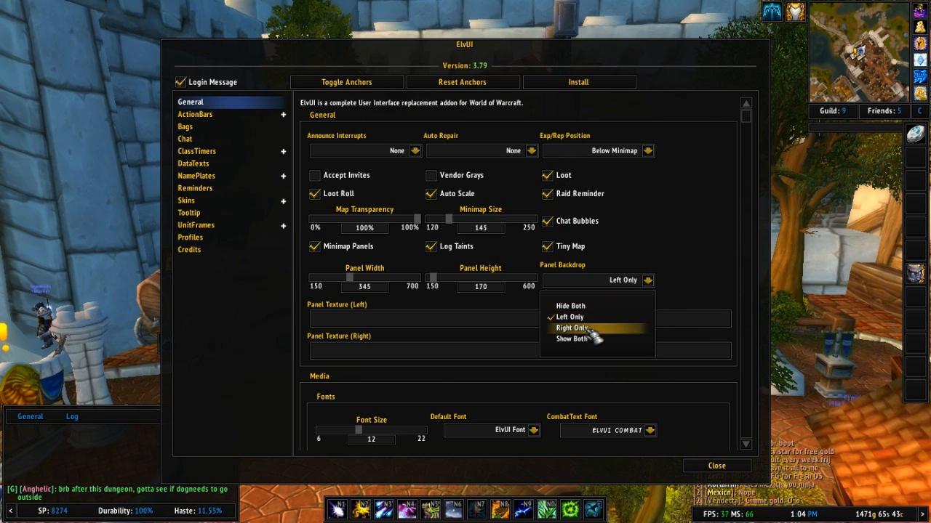
left_click(570, 329)
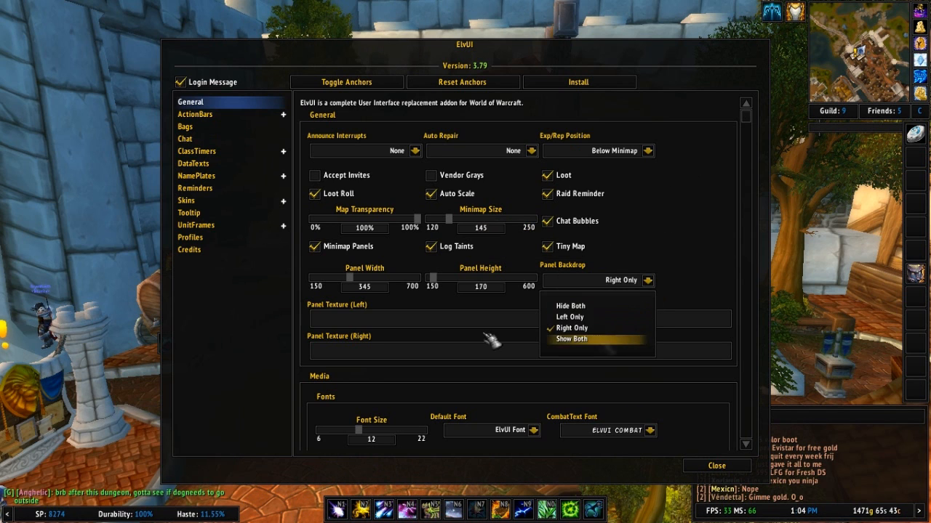
left_click(570, 340)
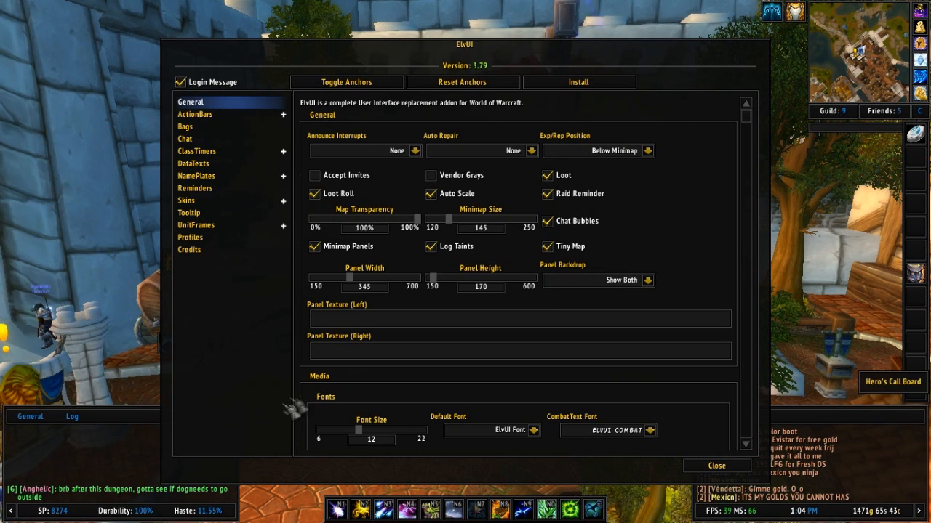
mouse_move(371, 318)
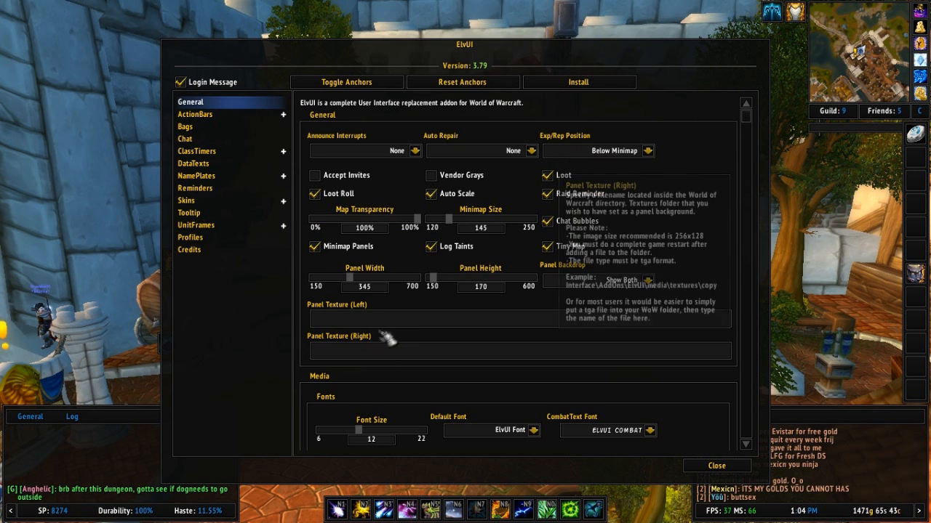
mouse_move(413, 314)
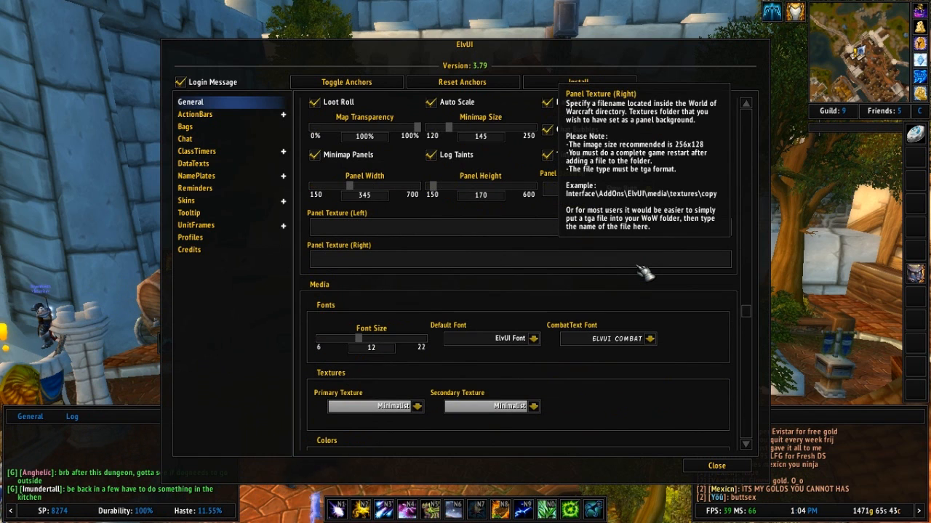
mouse_move(566, 277)
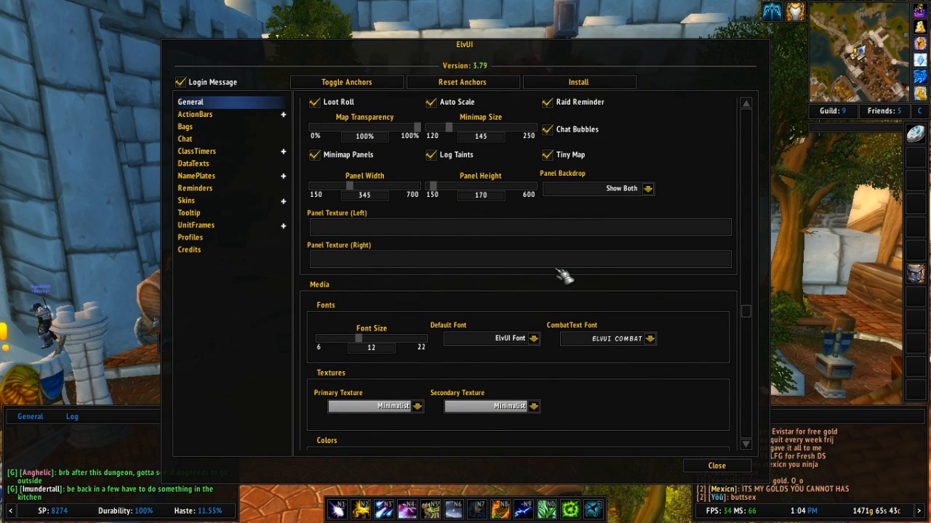
Step: Set the ElvUI default font to ElvUI Combat with font size 15, after trying Emblem
scroll("down", 3)
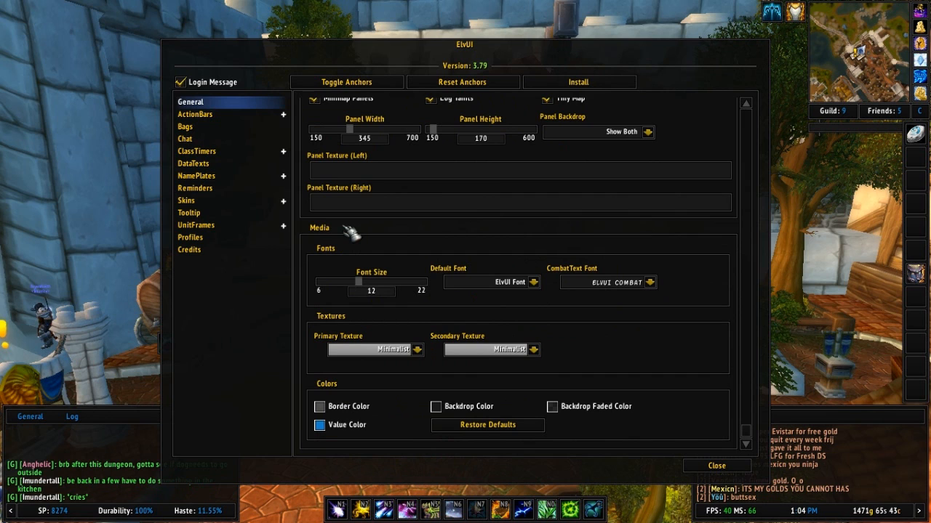
mouse_move(422, 280)
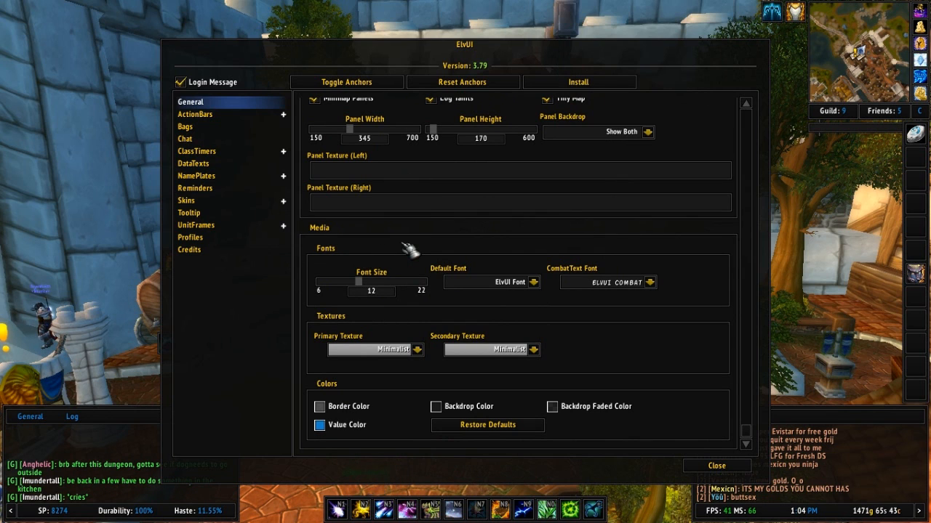
mouse_move(366, 291)
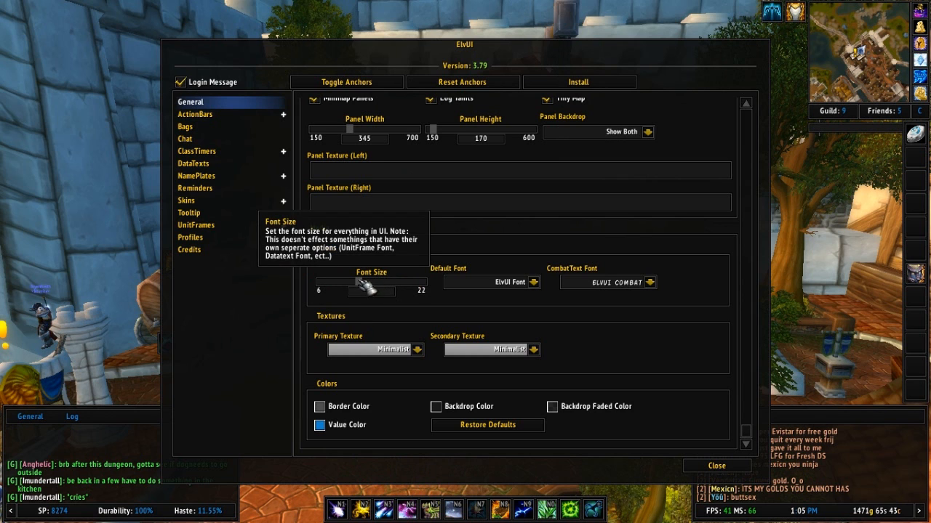
left_click_drag(346, 291, 385, 291)
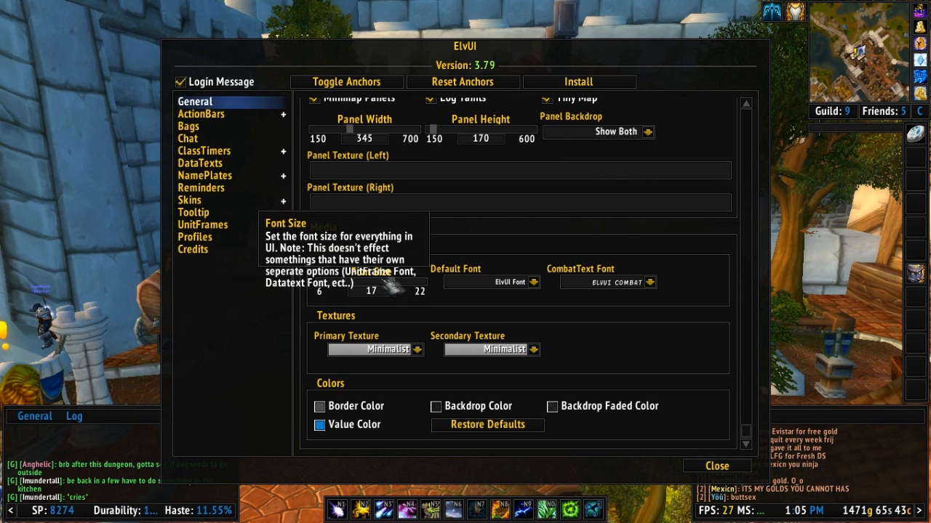
left_click_drag(393, 291, 370, 291)
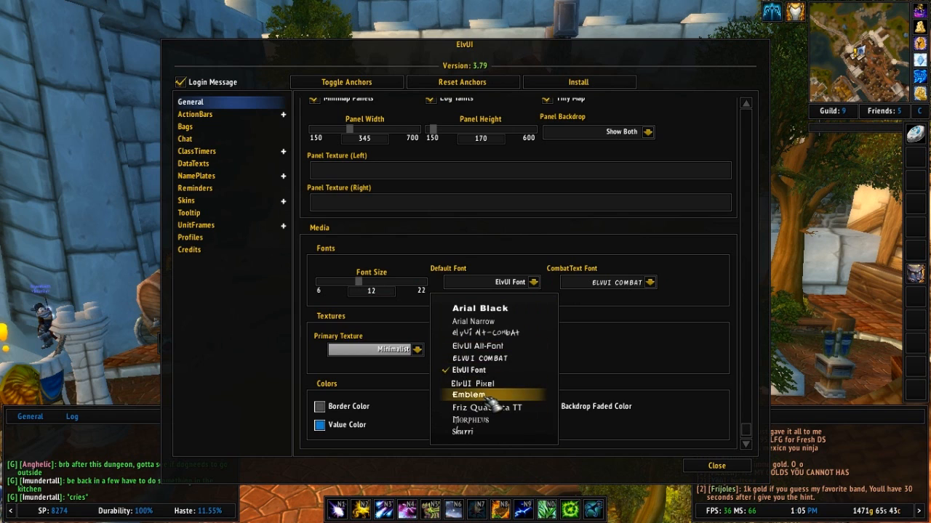
left_click(471, 394)
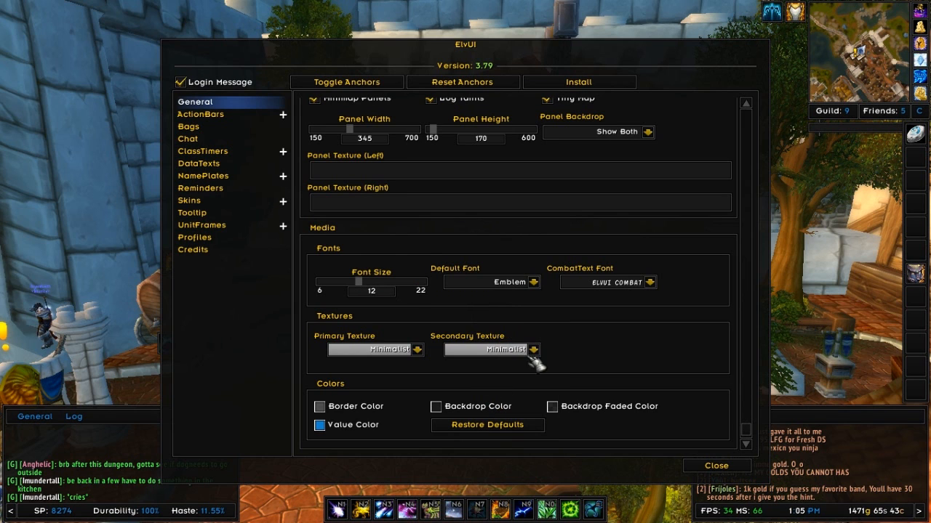
left_click(492, 282)
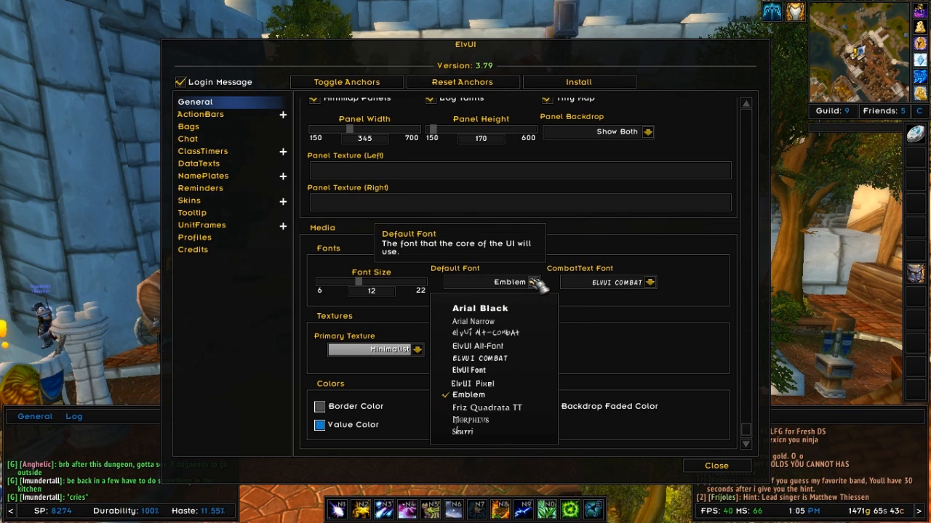
mouse_move(495, 358)
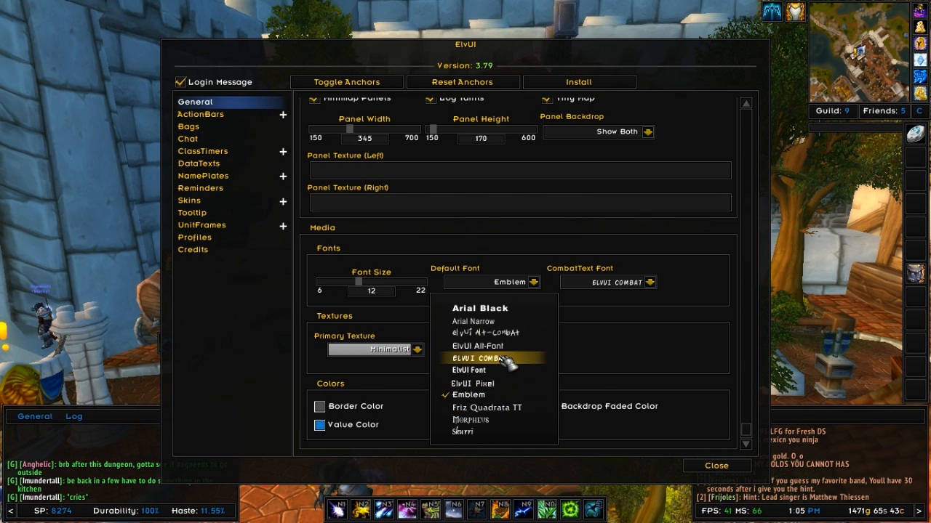
left_click(494, 358)
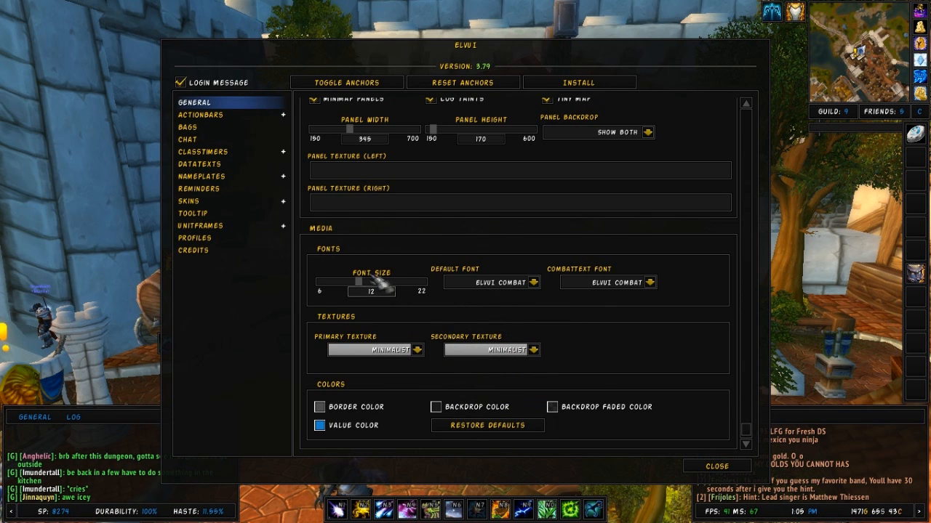
left_click_drag(364, 291, 371, 291)
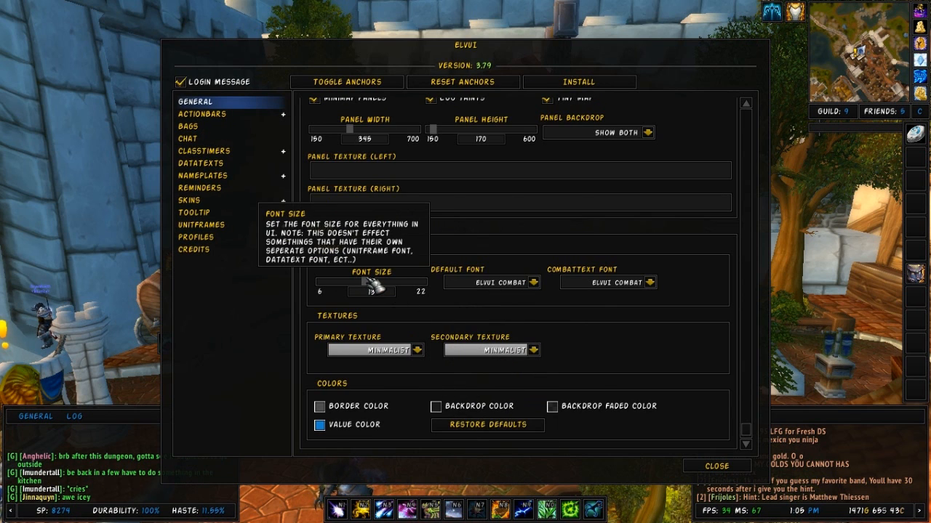
mouse_move(468, 195)
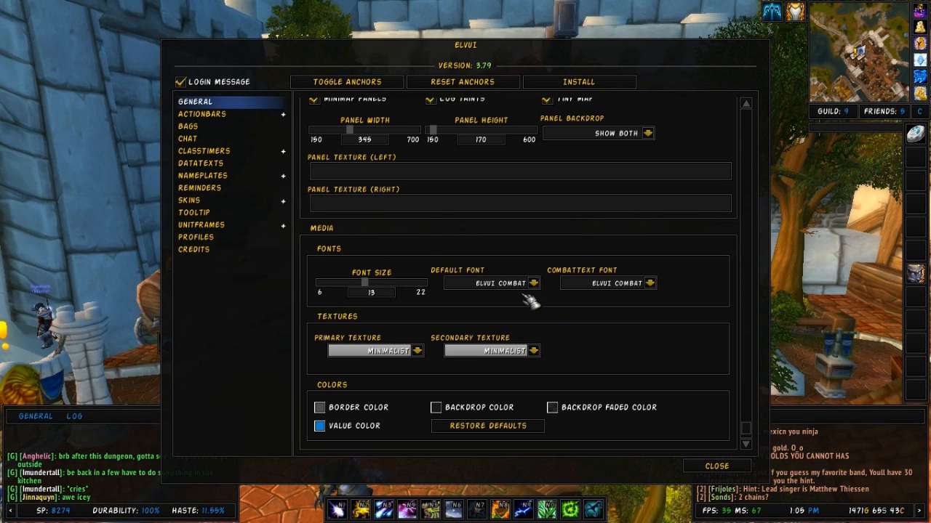
mouse_move(550, 346)
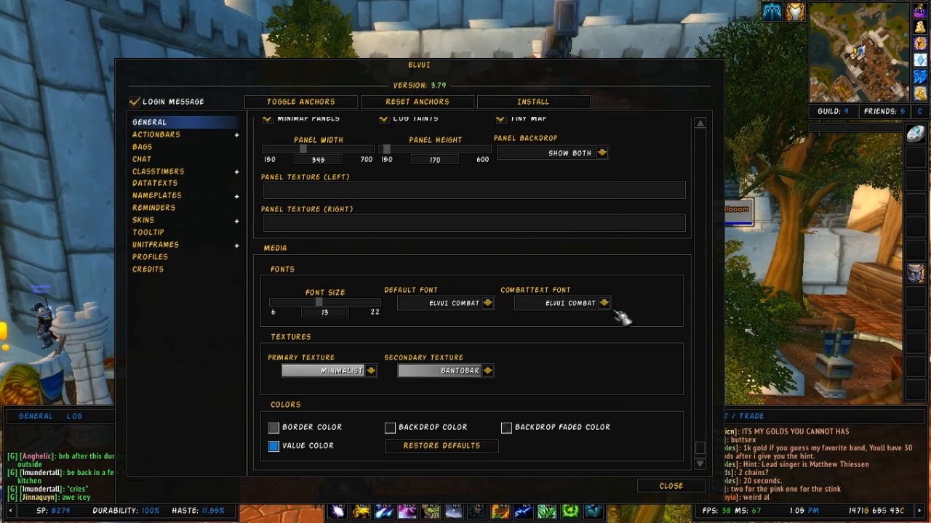
Step: Change the secondary bar texture to Bantobar
left_click(605, 302)
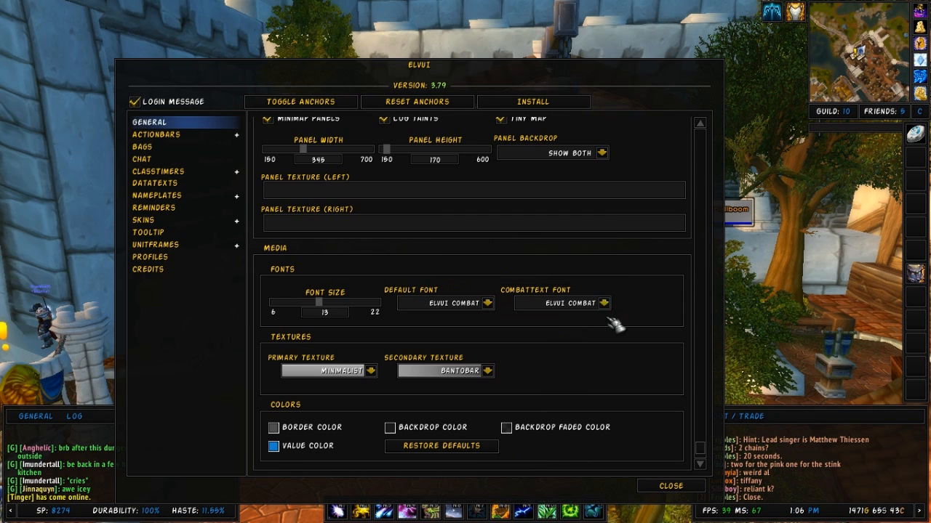
mouse_move(332, 342)
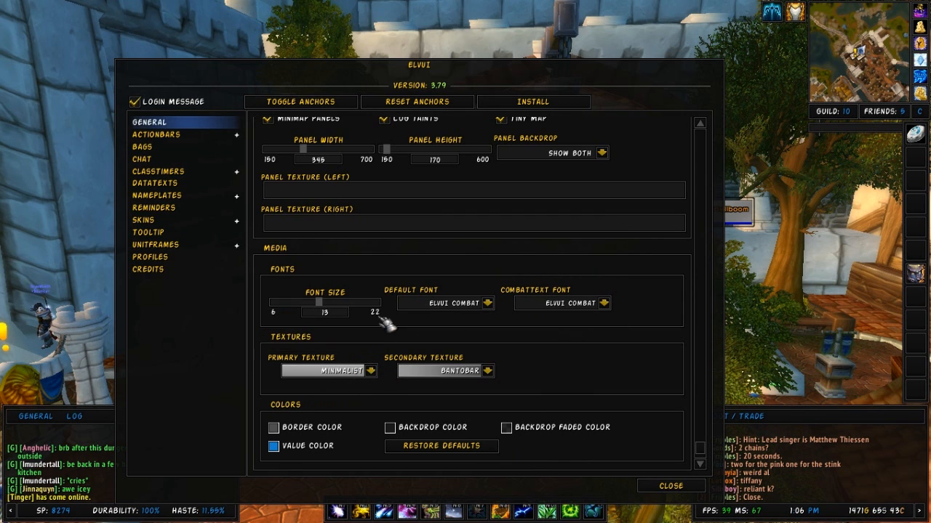
mouse_move(375, 371)
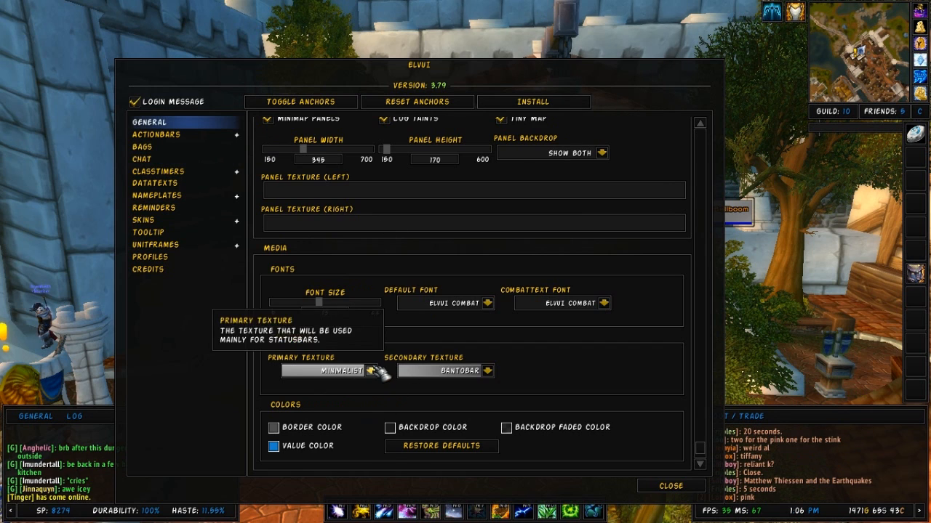
Step: Choose a Voodoo texture as primary texture, then the same for secondary
left_click(333, 371)
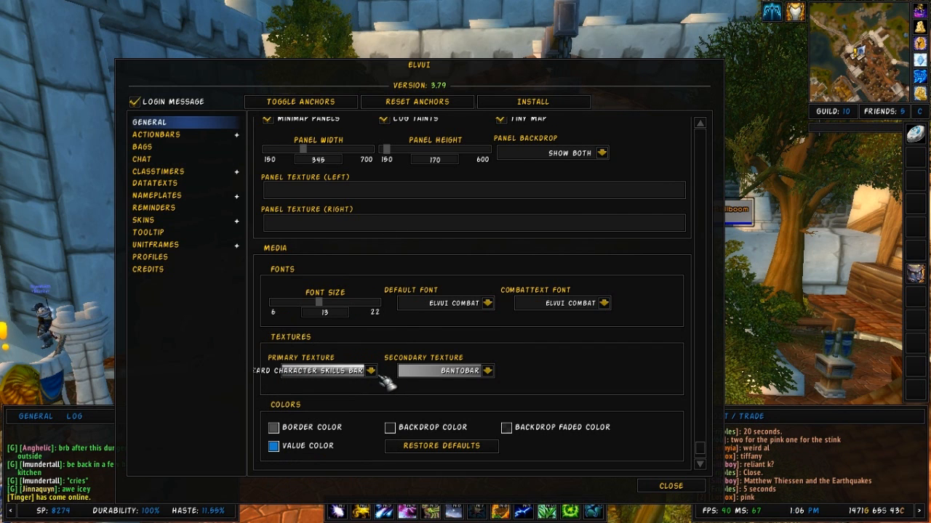
left_click(374, 372)
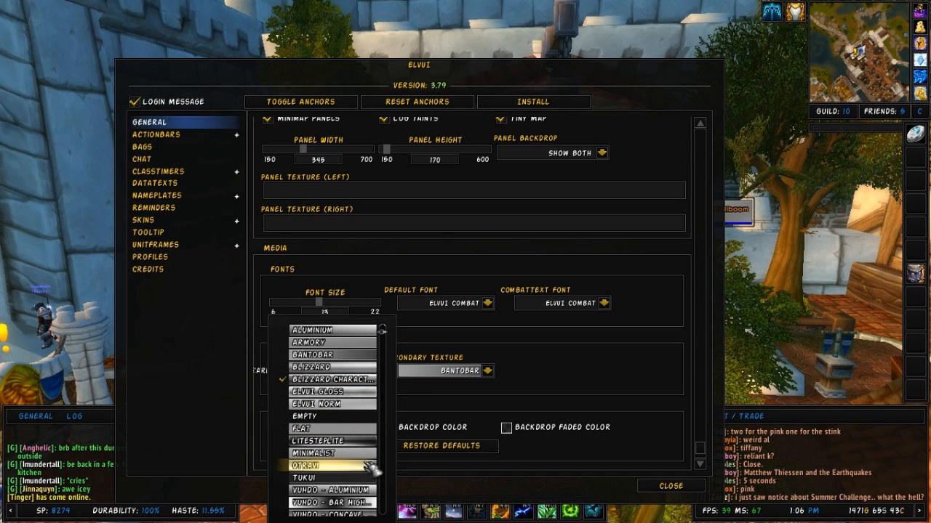
scroll("down", 3)
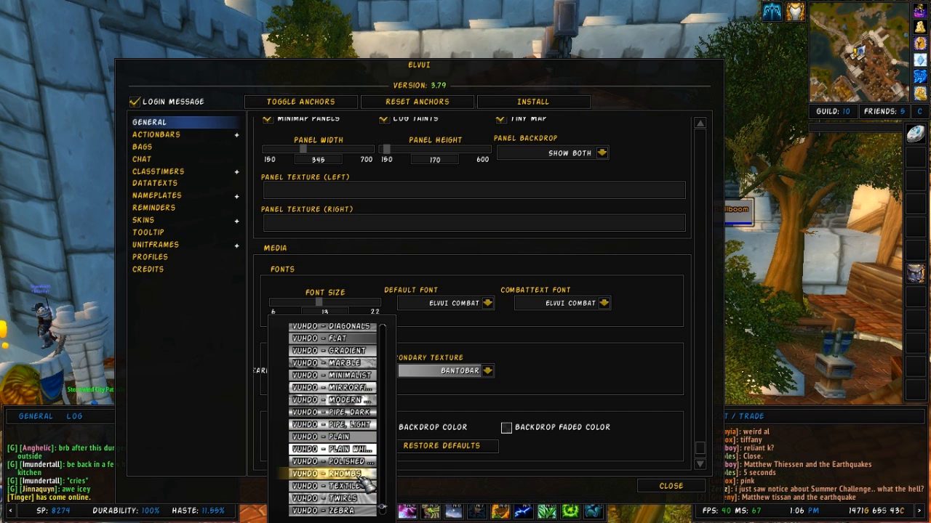
left_click(332, 474)
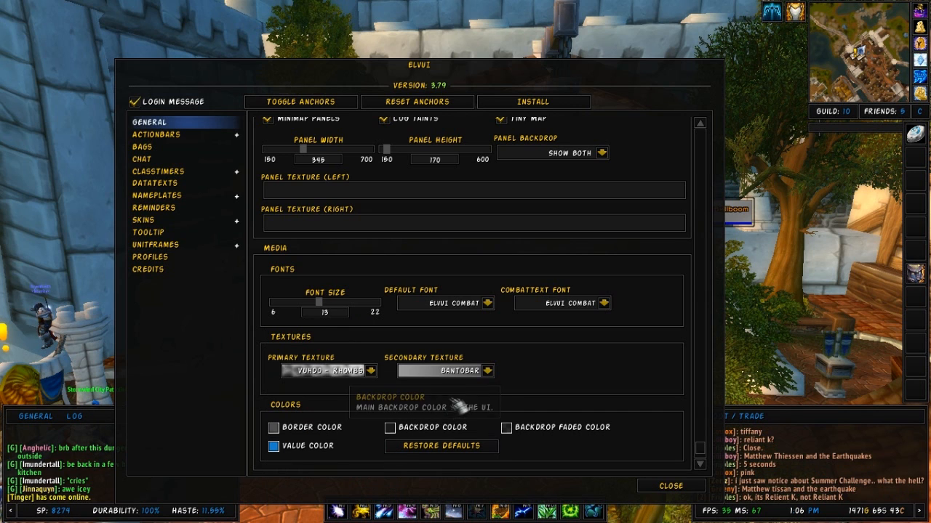
left_click(488, 370)
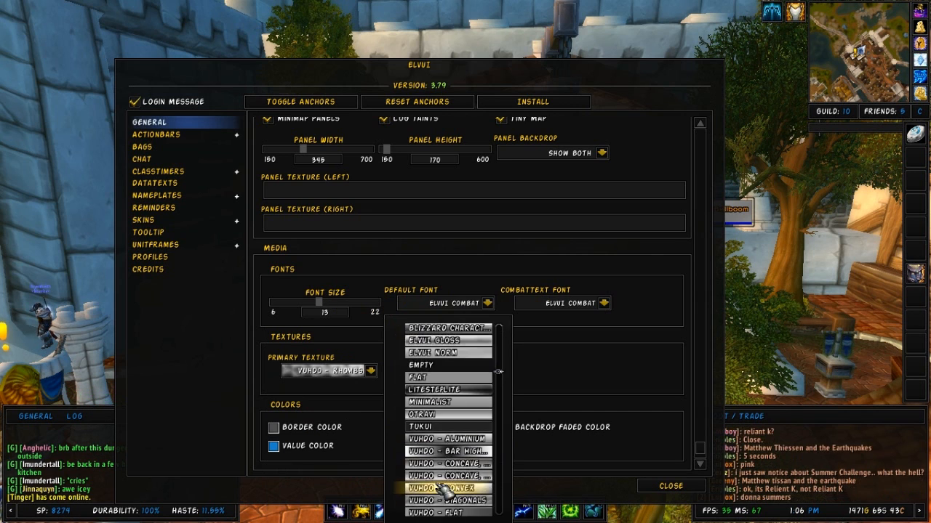
scroll("down", 3)
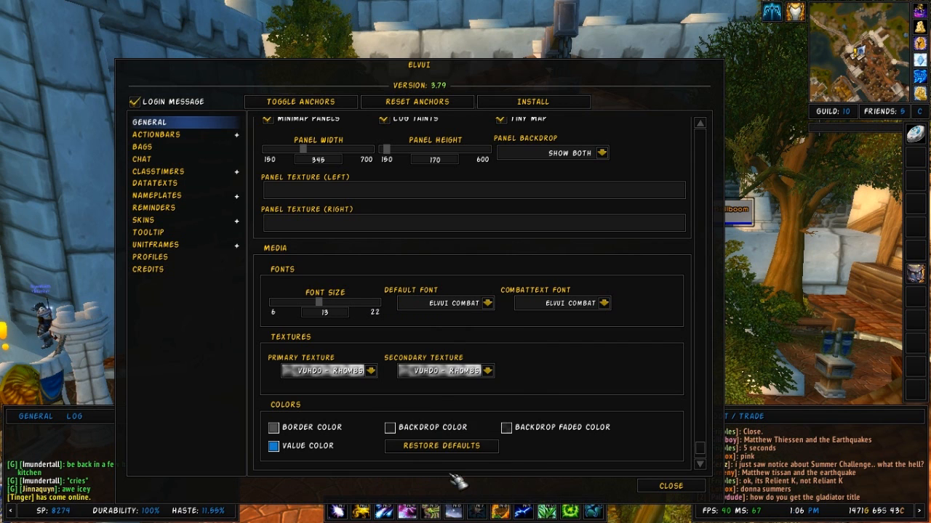
mouse_move(274, 427)
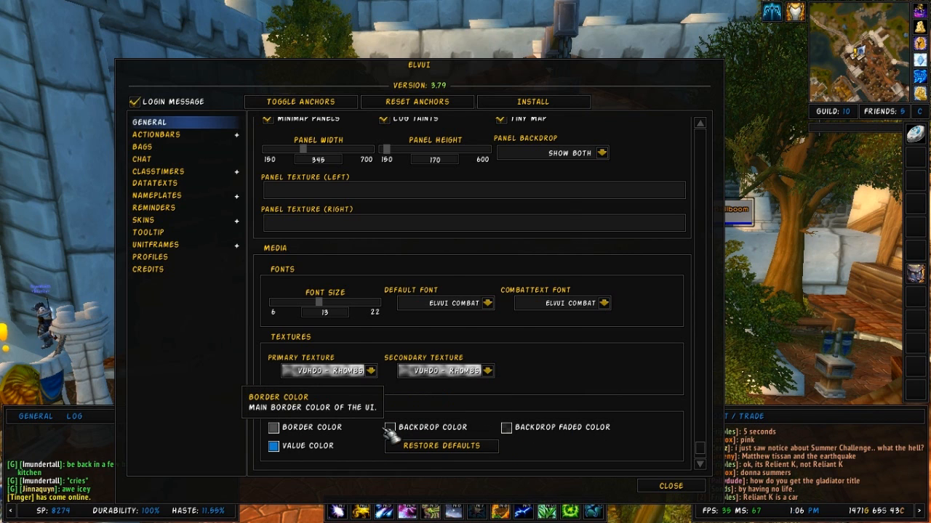
Step: Set the ElvUI border colour to a dark red and confirm it
left_click(276, 428)
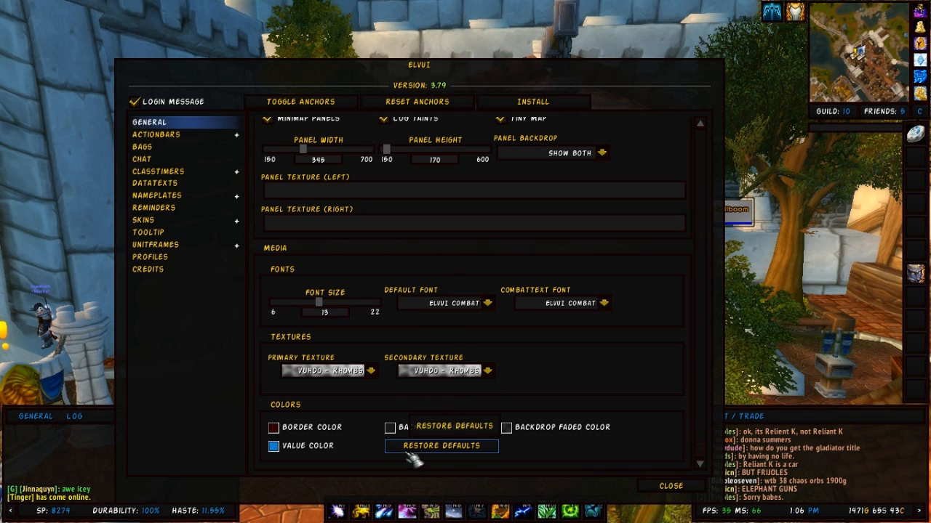
left_click(274, 445)
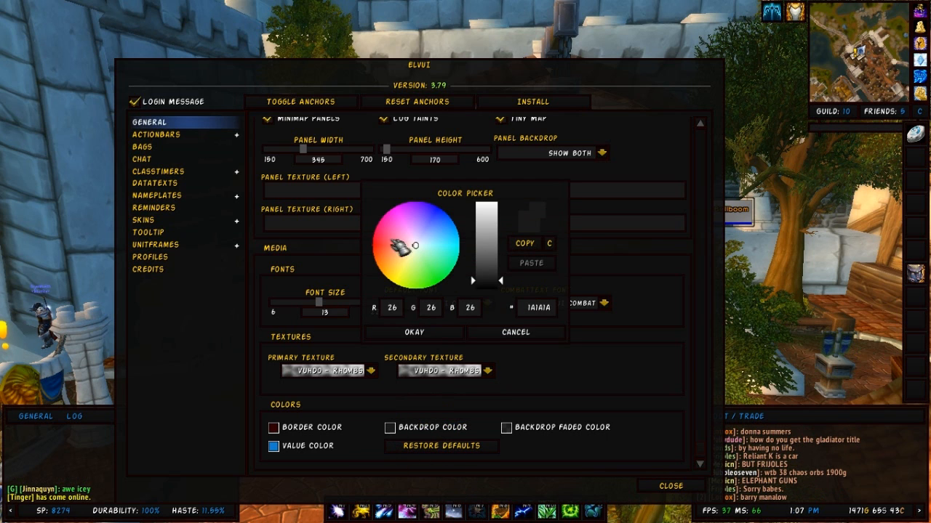
left_click(376, 245)
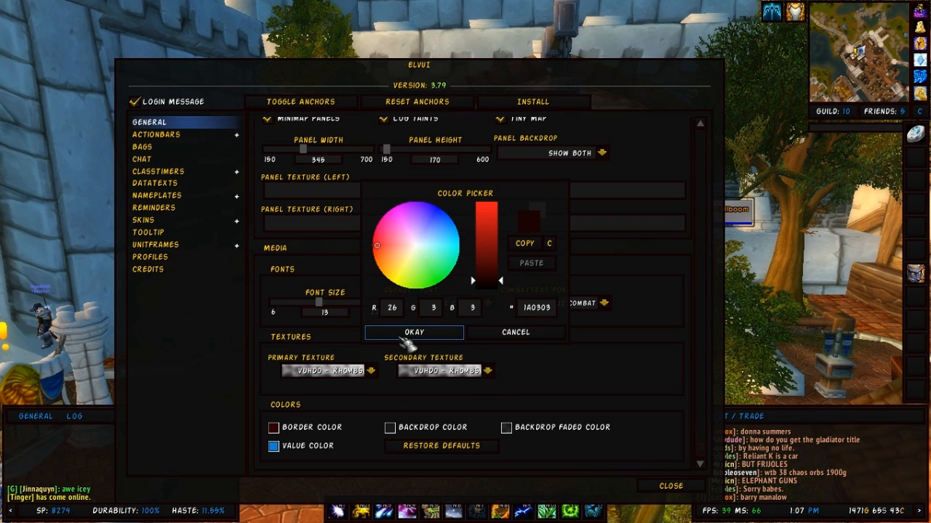
left_click(413, 331)
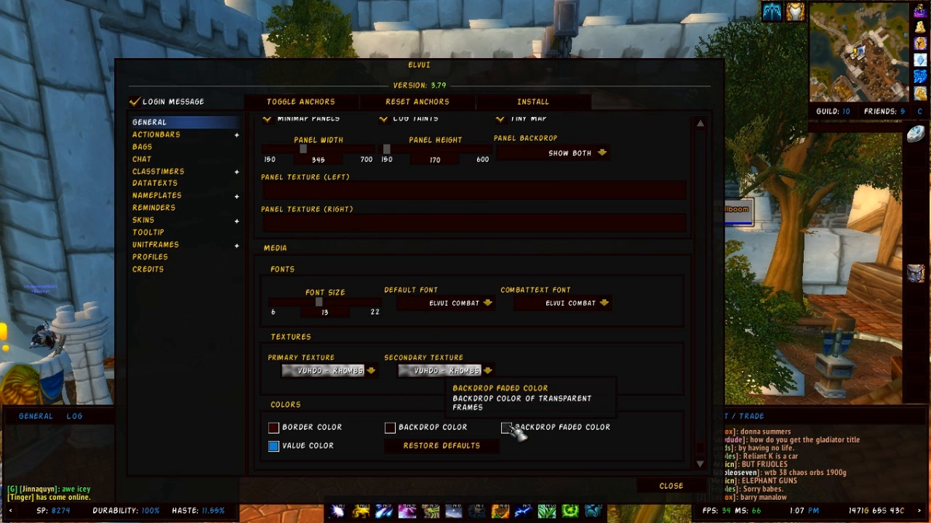
Step: Set the faded backdrop colour to a dark navy blue and confirm it
left_click(506, 427)
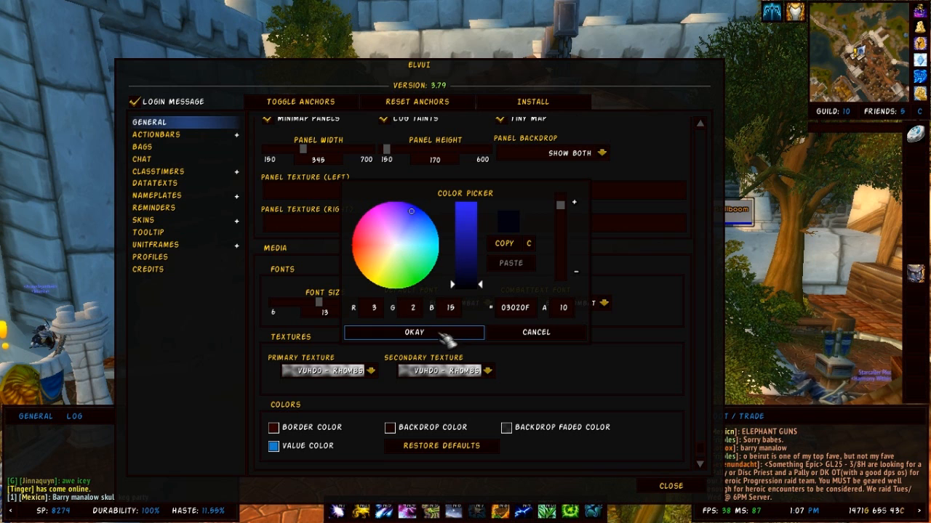
left_click(414, 332)
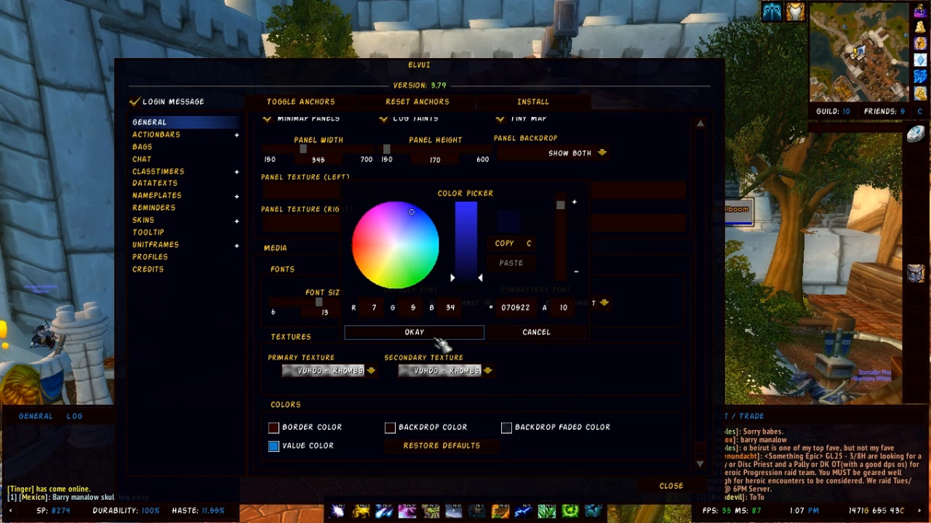
left_click(413, 332)
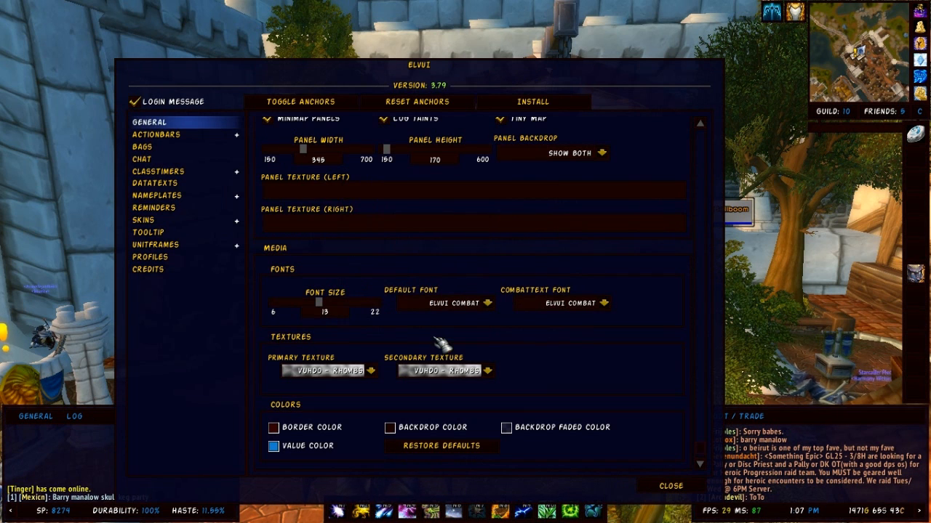
mouse_move(375, 372)
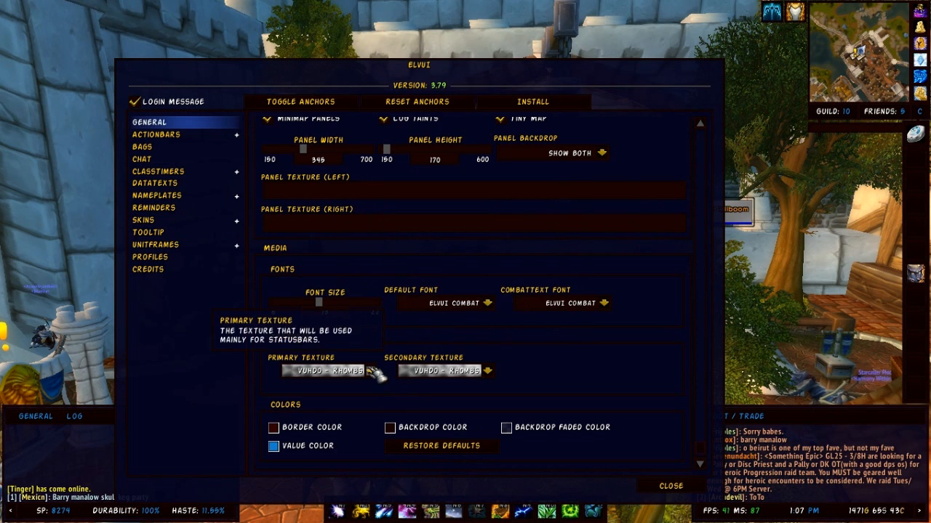
Step: Close the ElvUI config and accept reloading the user interface
left_click(333, 370)
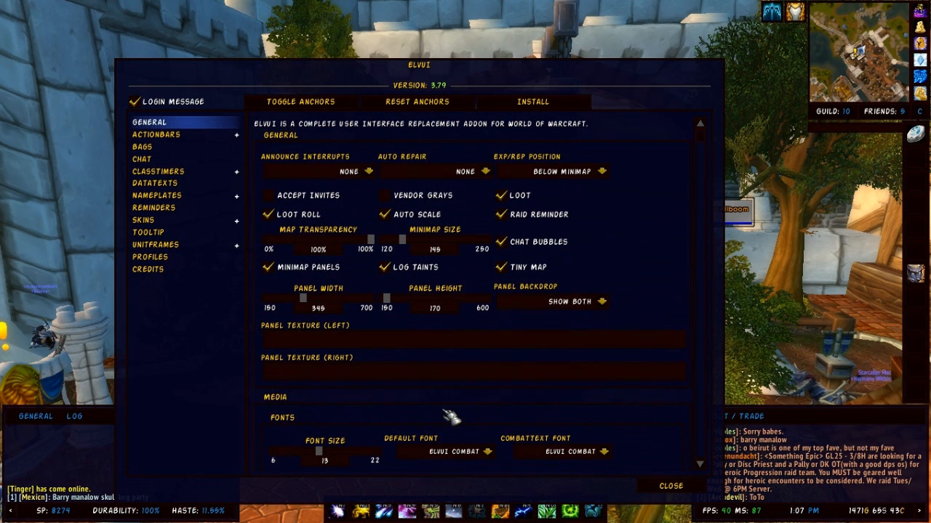
scroll("down", 3)
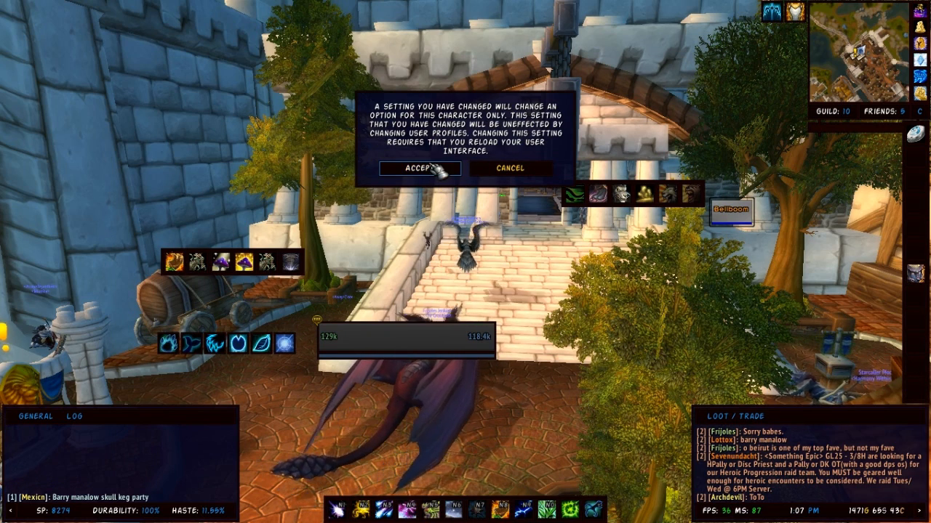
left_click(419, 168)
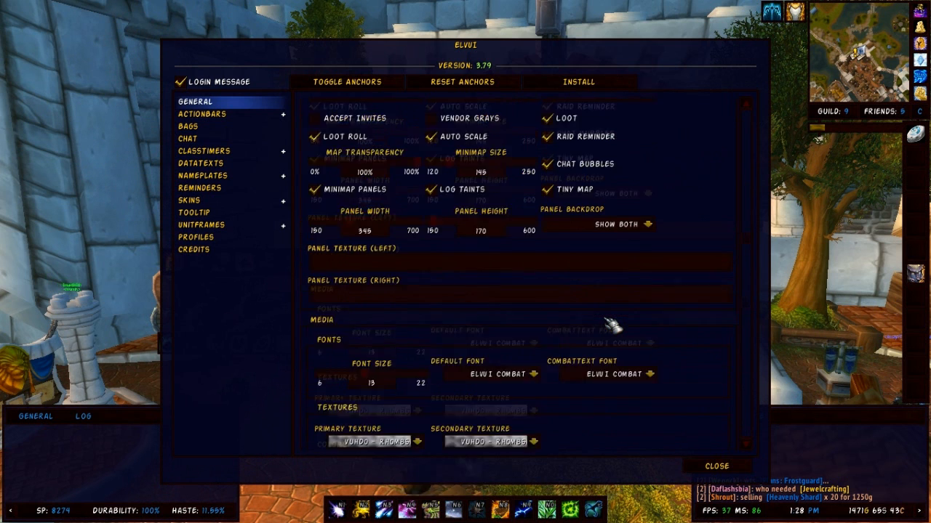
Step: Scroll the reopened ElvUI config to the Media section showing ElvUI Combat at size 15
scroll("down", 3)
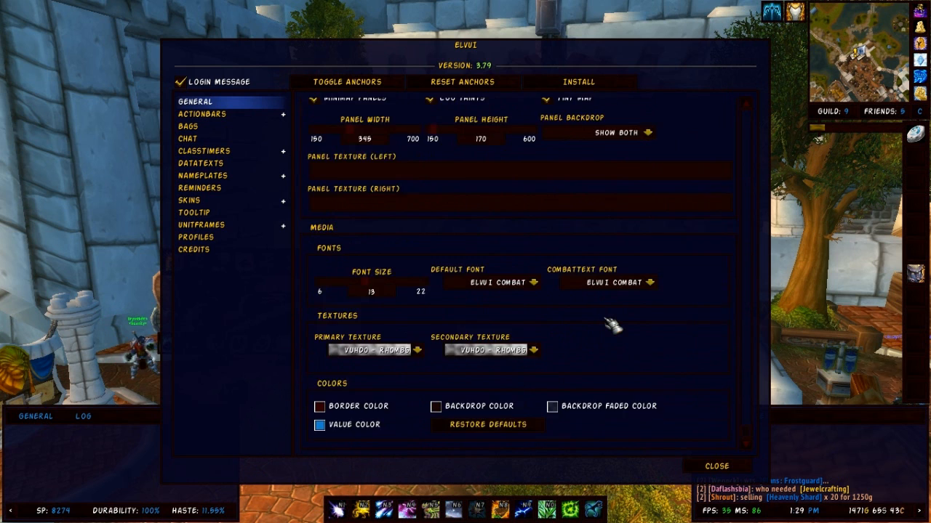